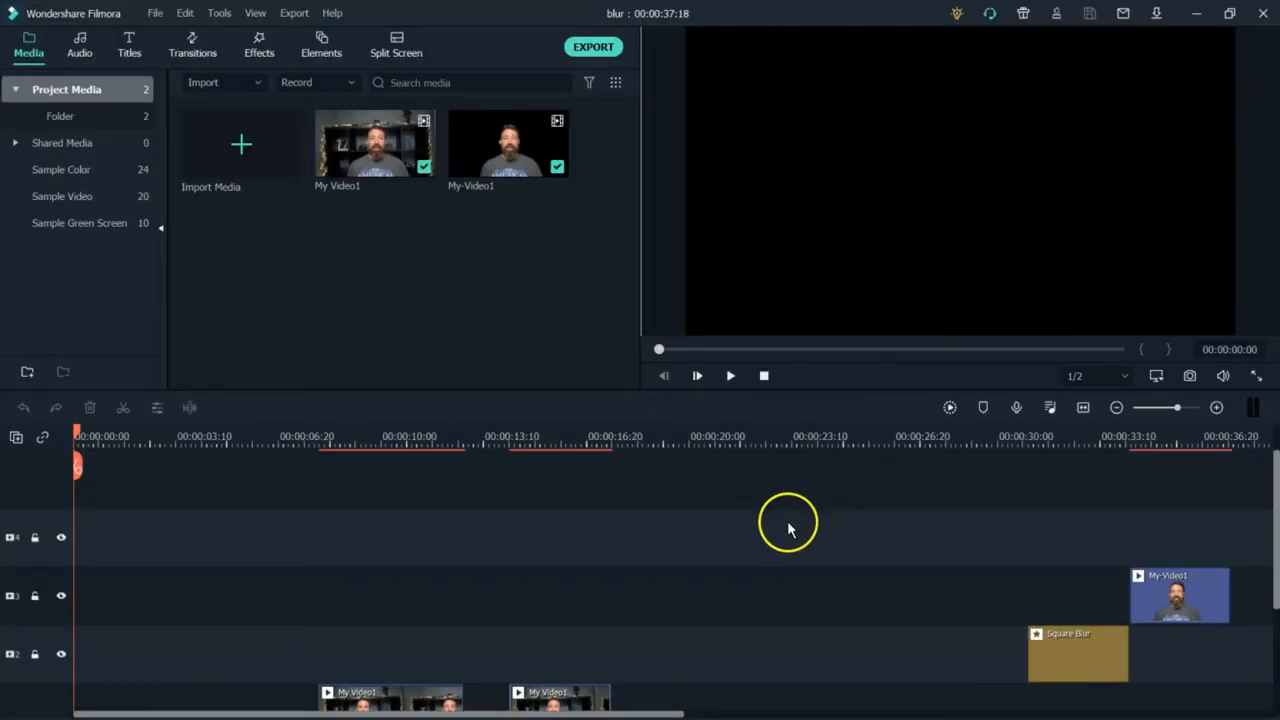
mouse_move(672, 540)
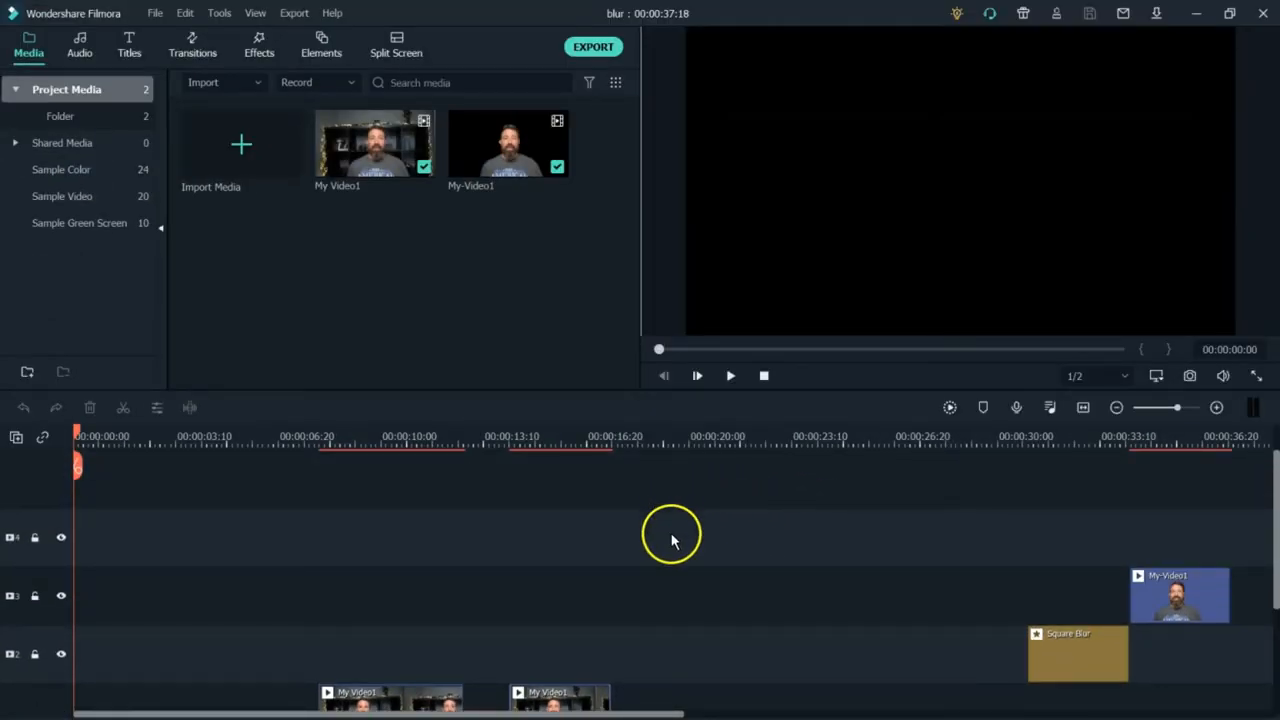
mouse_move(530, 280)
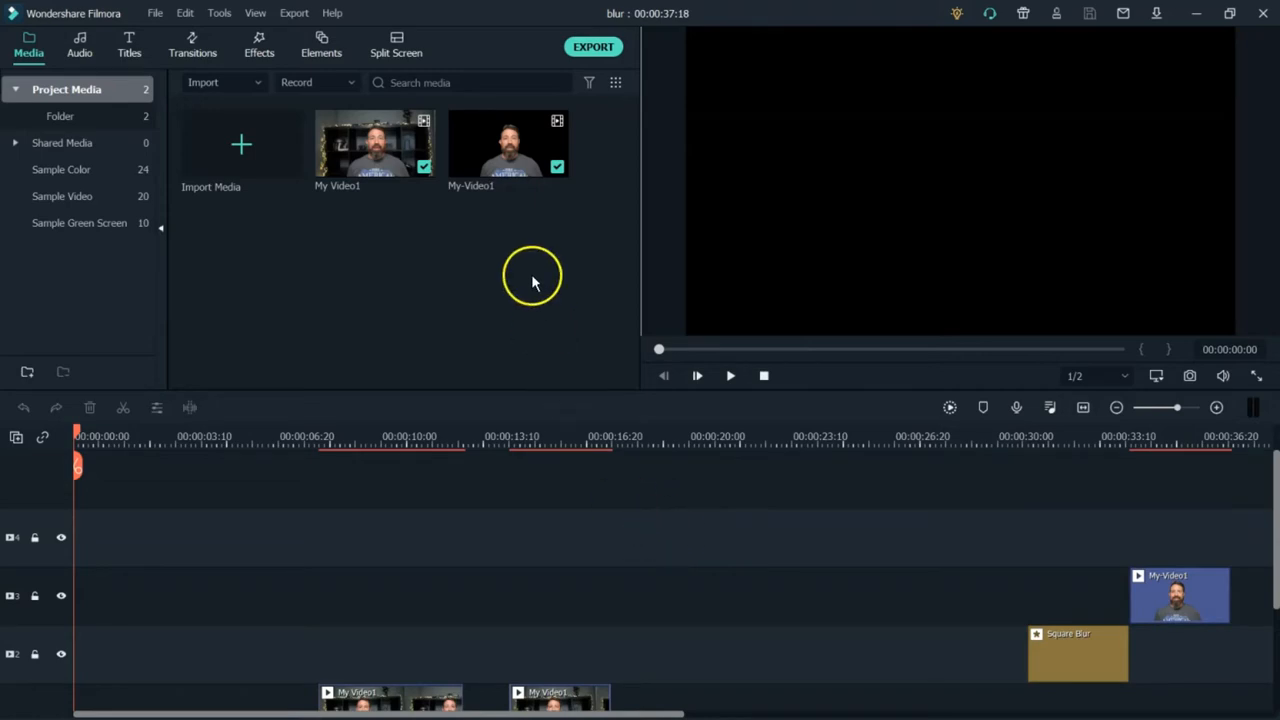
mouse_move(530, 288)
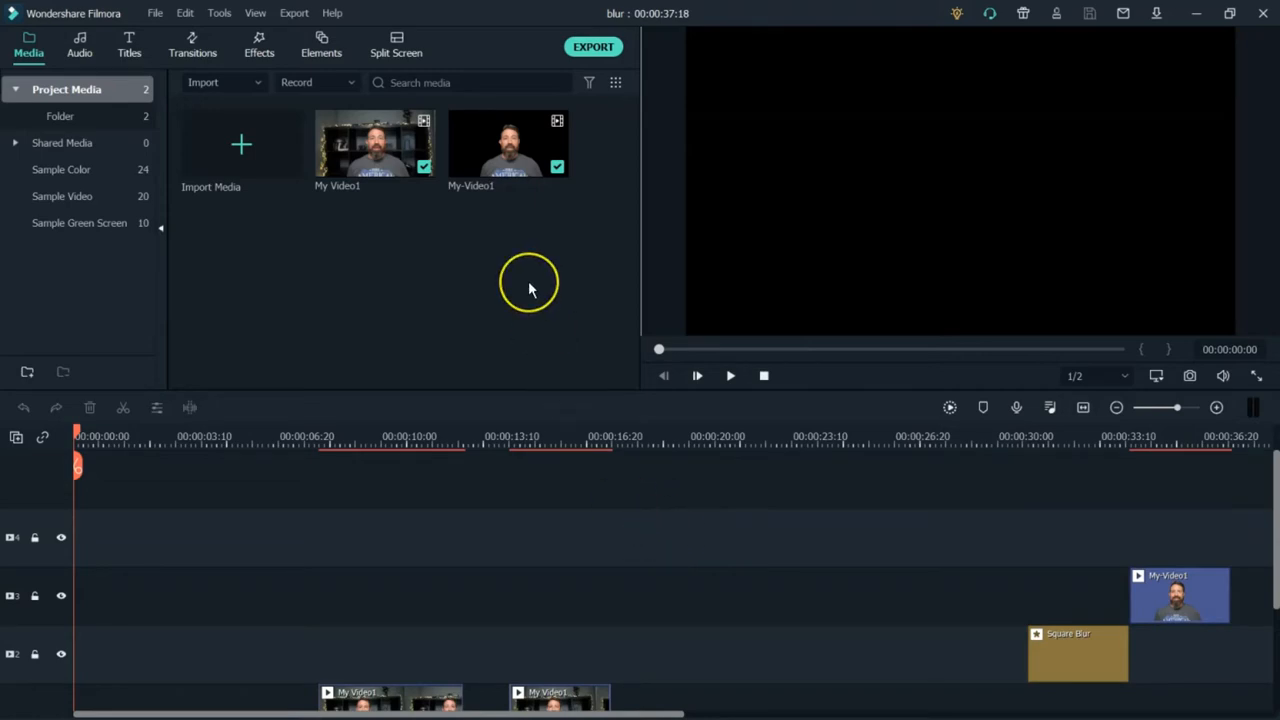
mouse_move(530, 290)
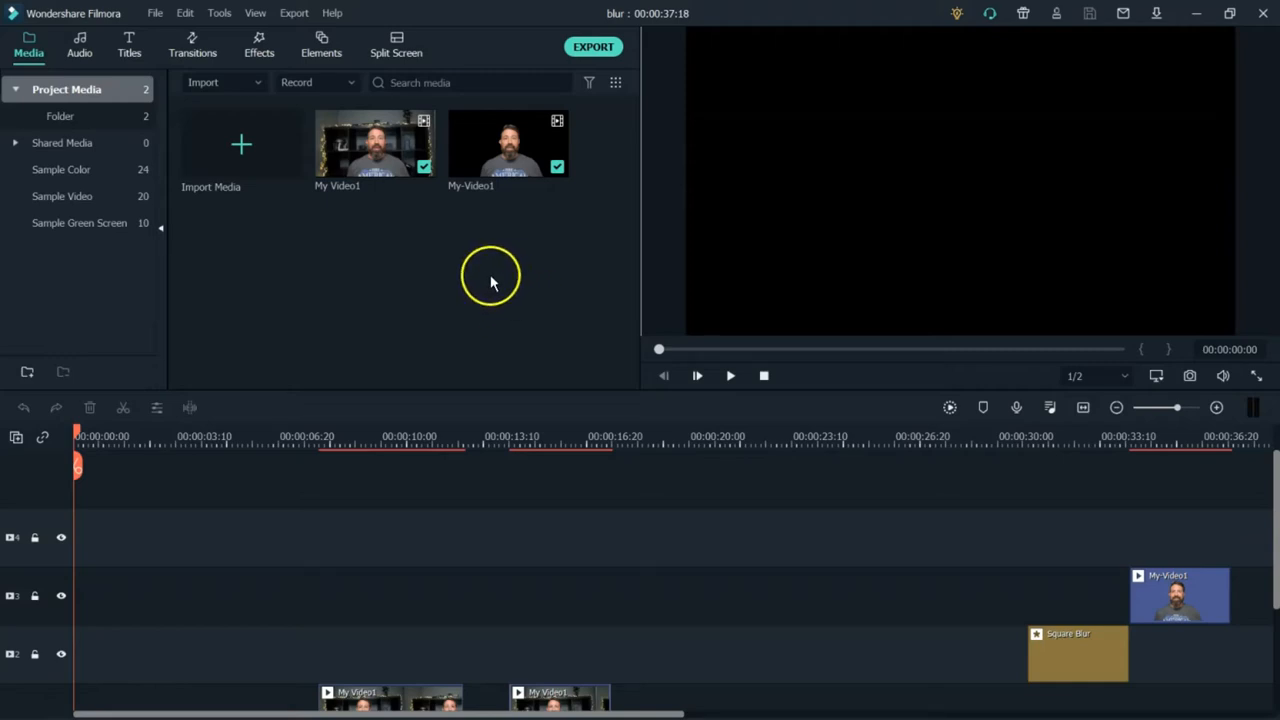
Dismiss Filmora's import options and bring up the unscreen background-removal site in Chrome
left_click(255, 82)
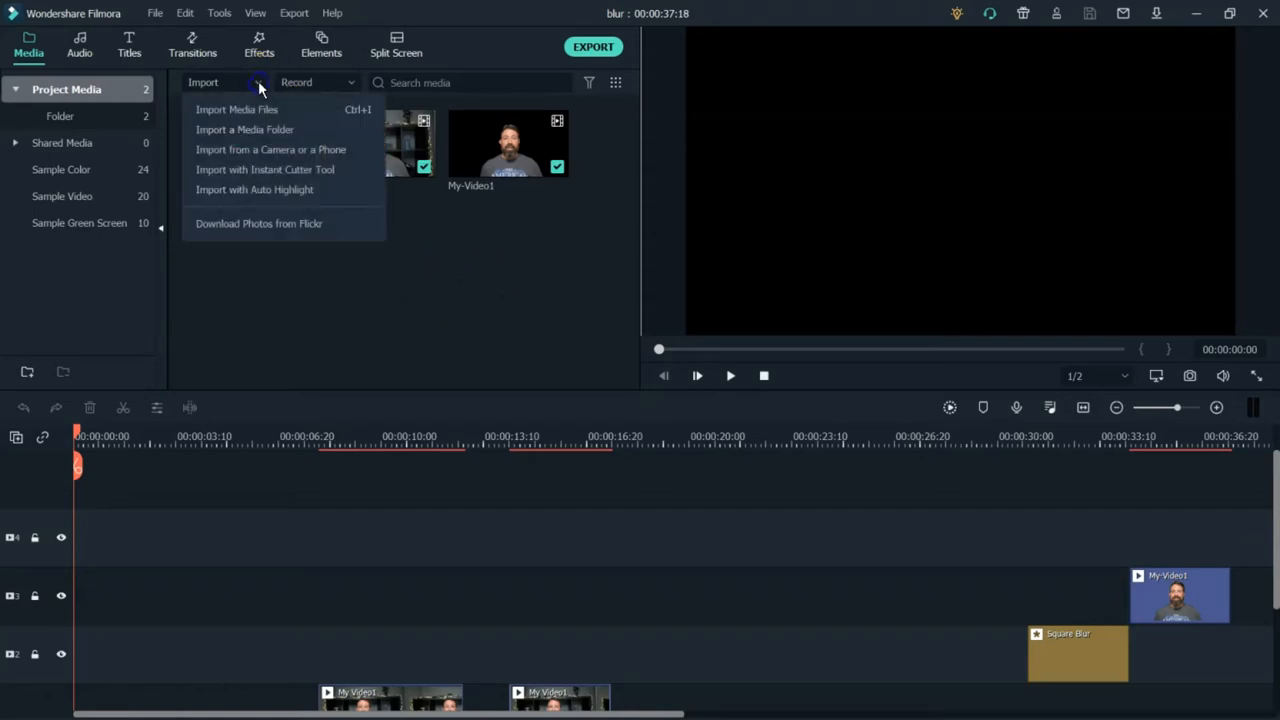
left_click(303, 316)
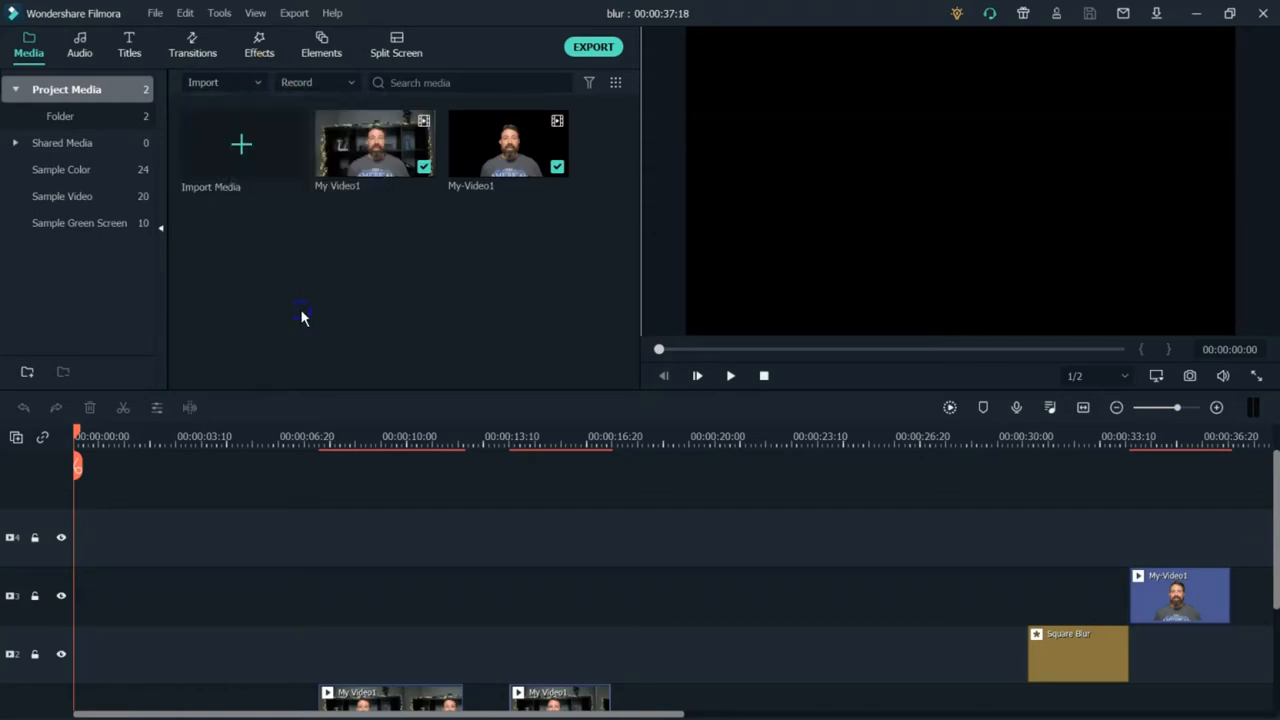
mouse_move(300, 315)
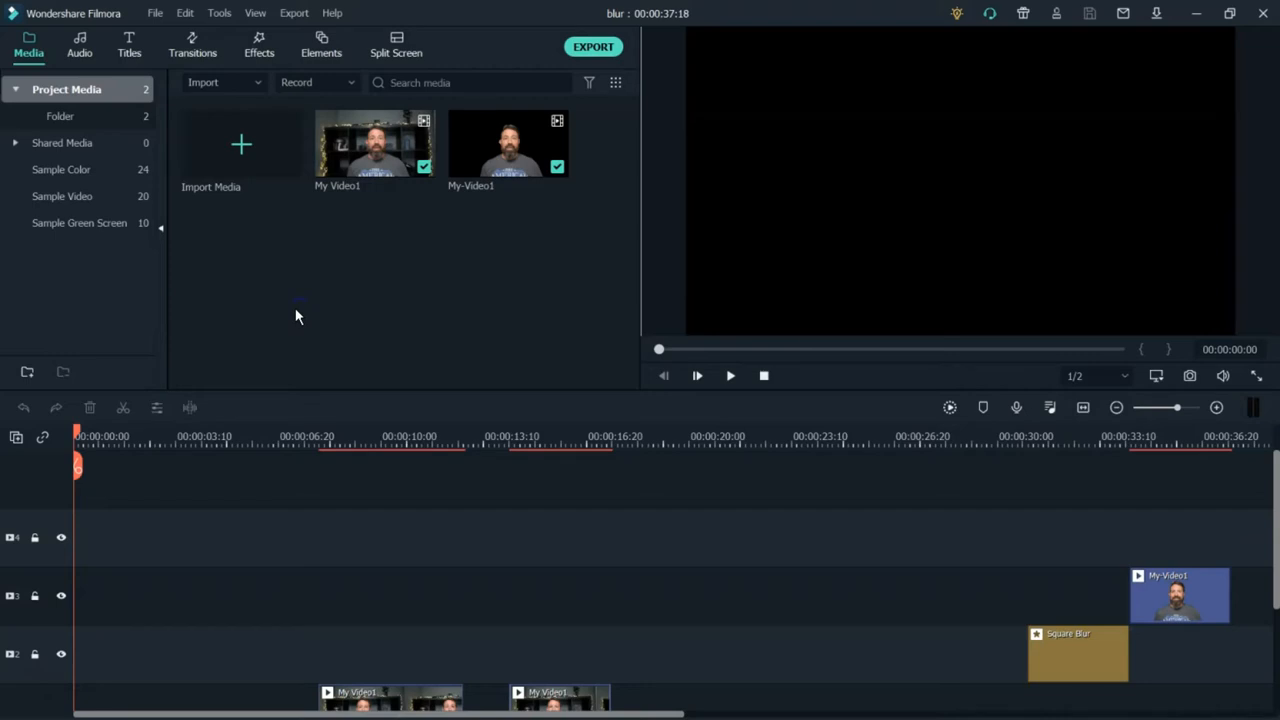
mouse_move(283, 285)
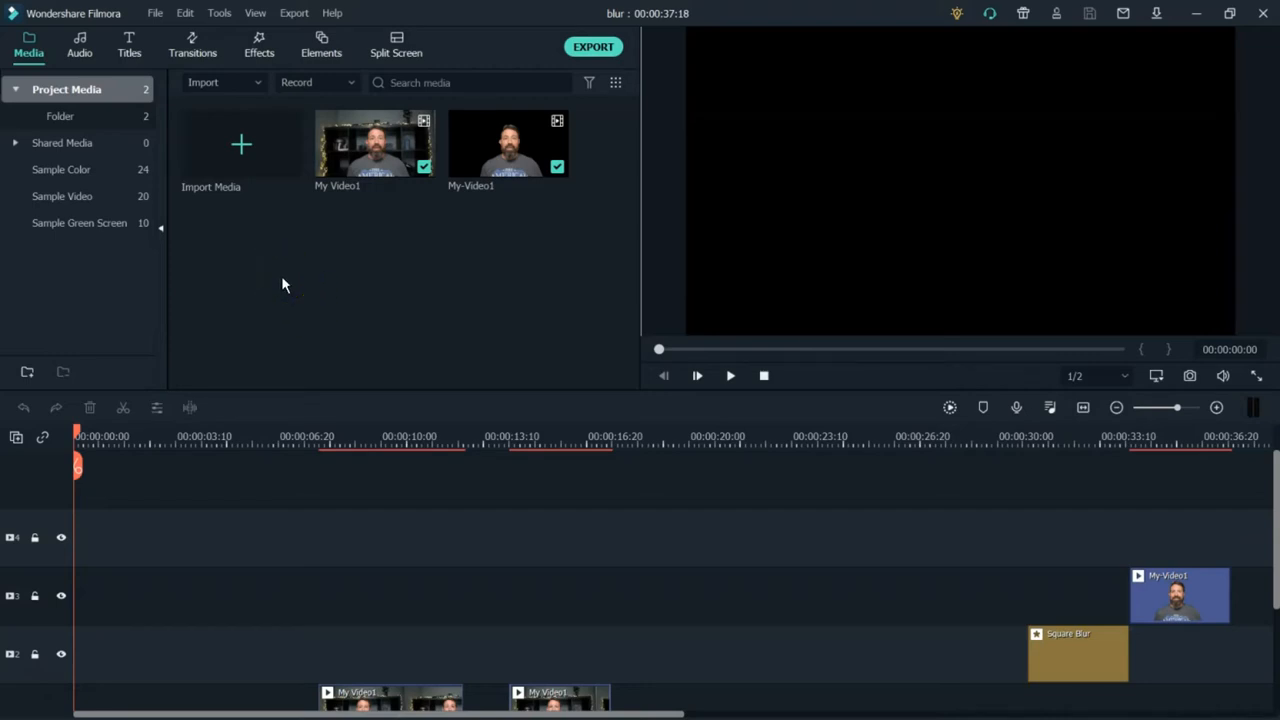
mouse_move(258, 142)
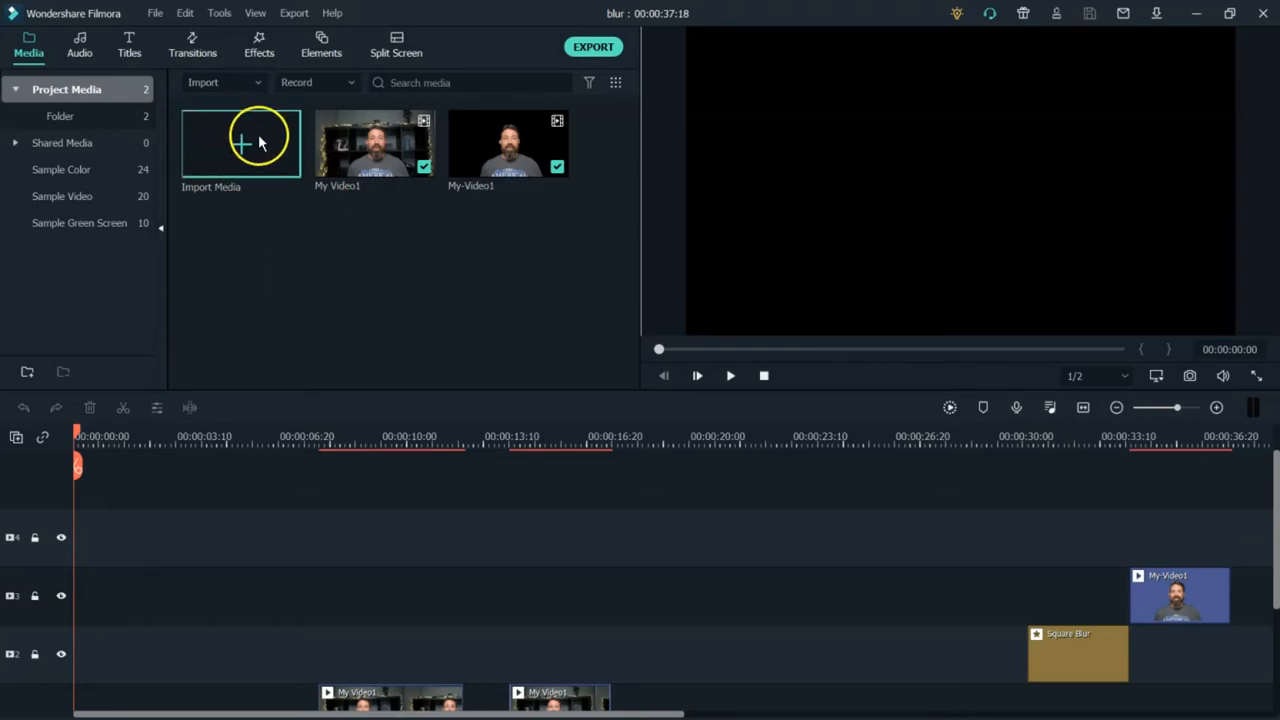
mouse_move(643, 675)
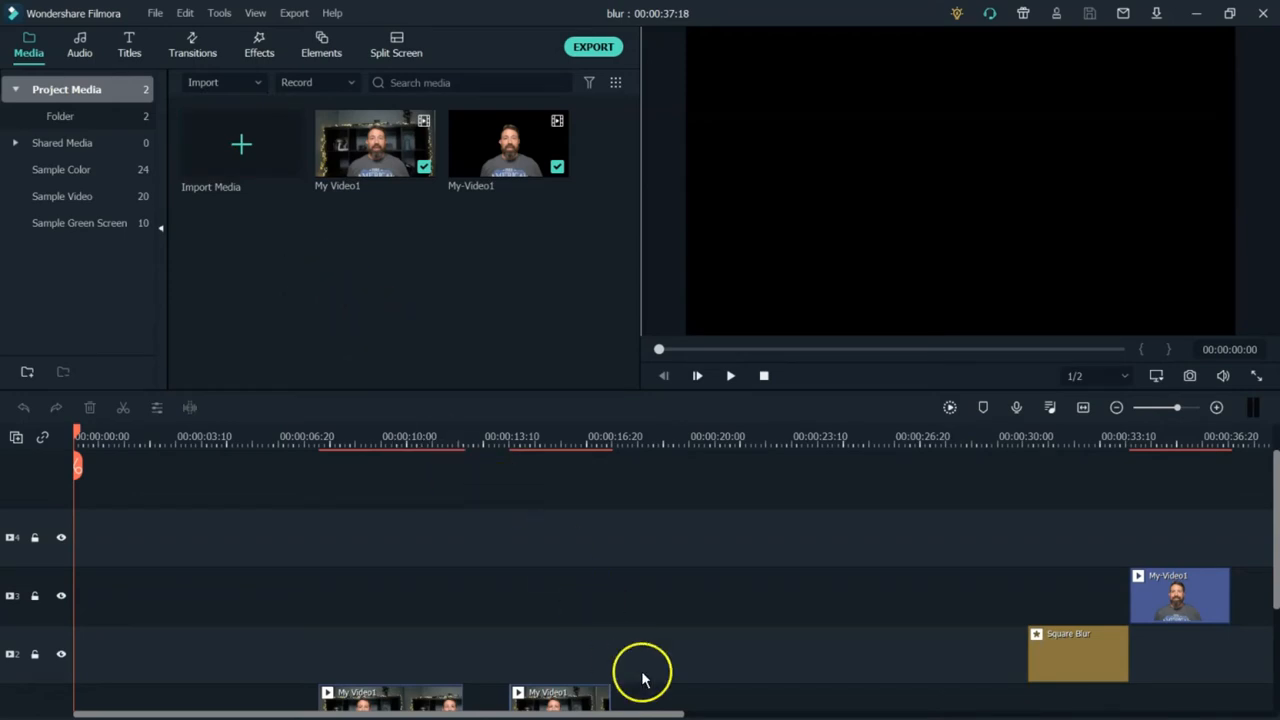
mouse_move(688, 612)
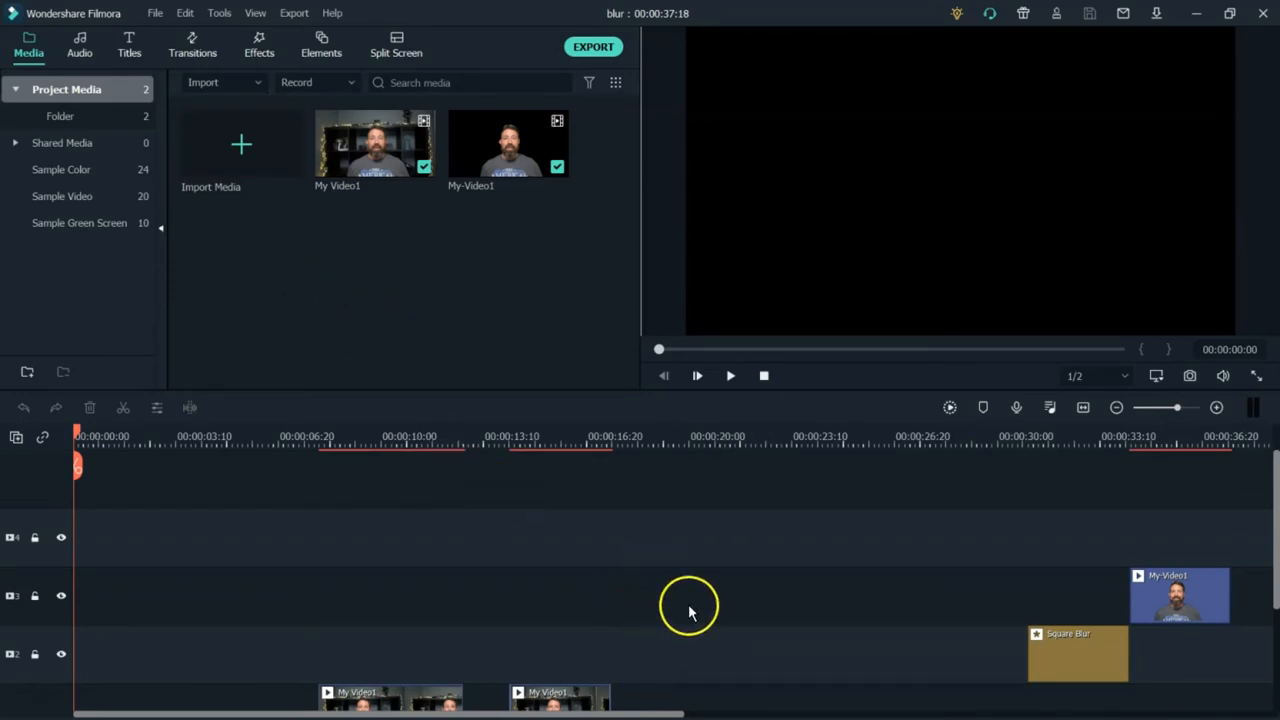
mouse_move(490, 310)
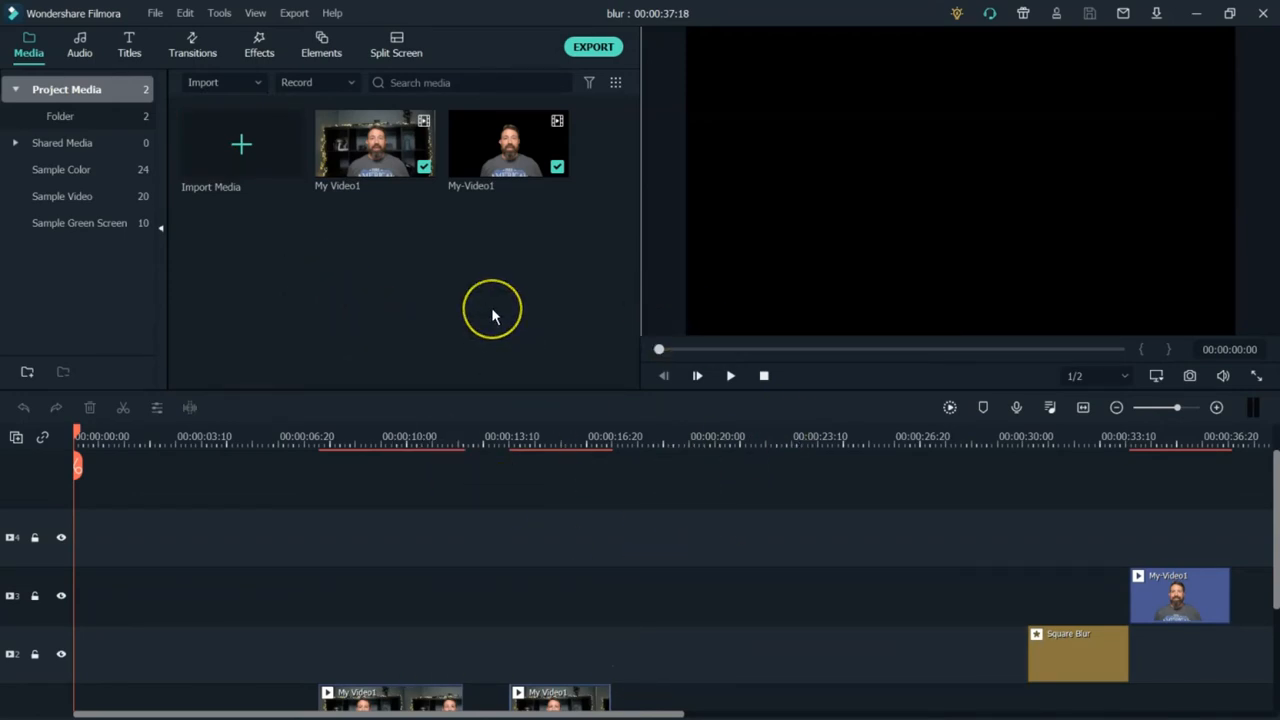
mouse_move(398, 150)
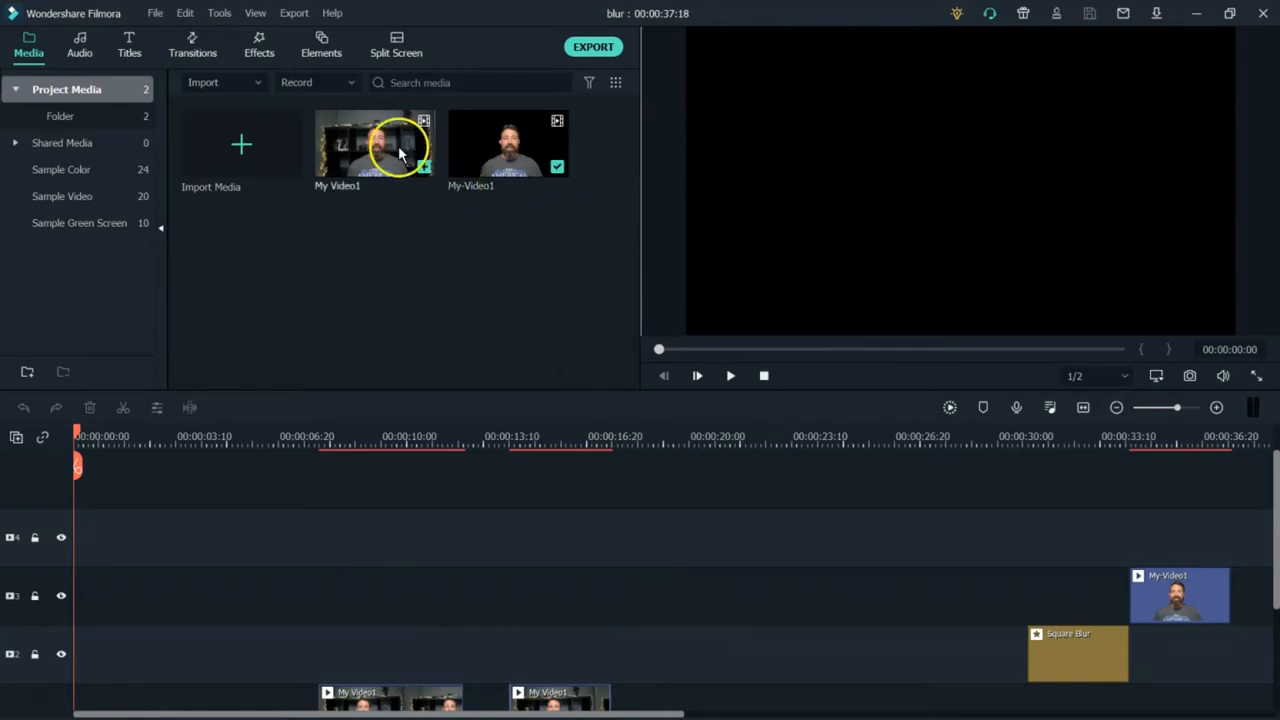
mouse_move(378, 168)
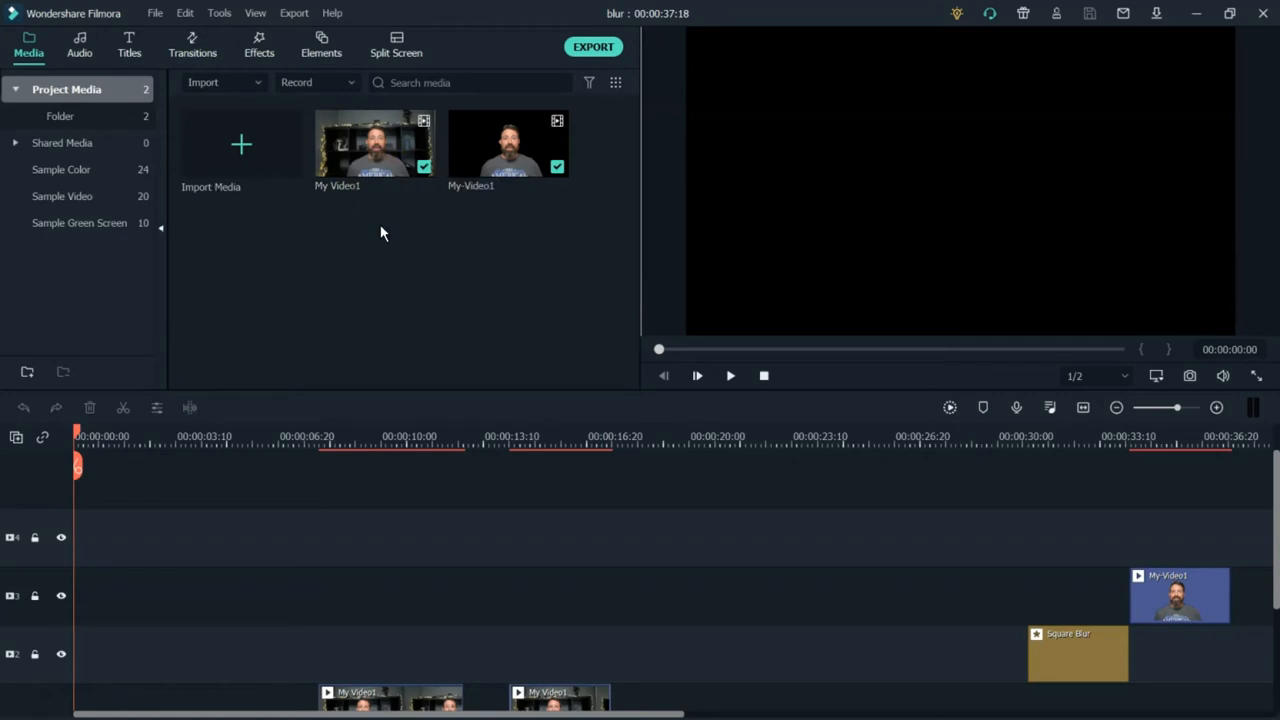
left_click(18, 703)
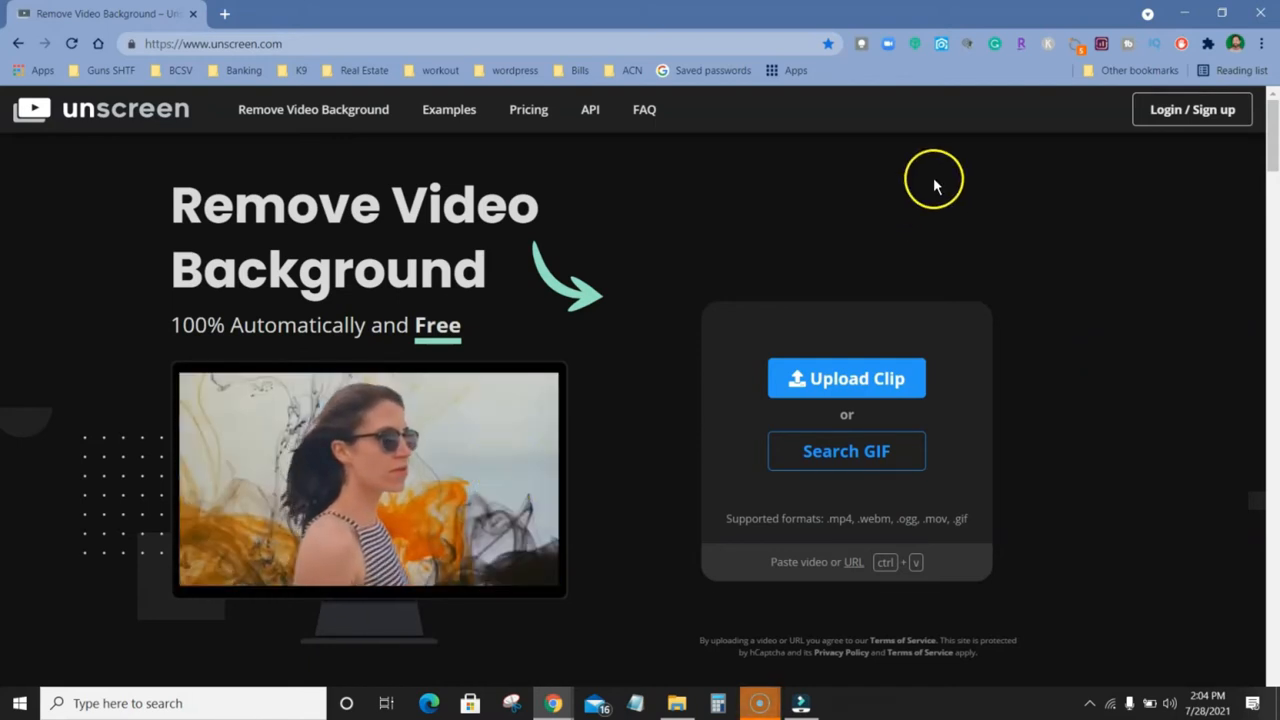
mouse_move(1048, 196)
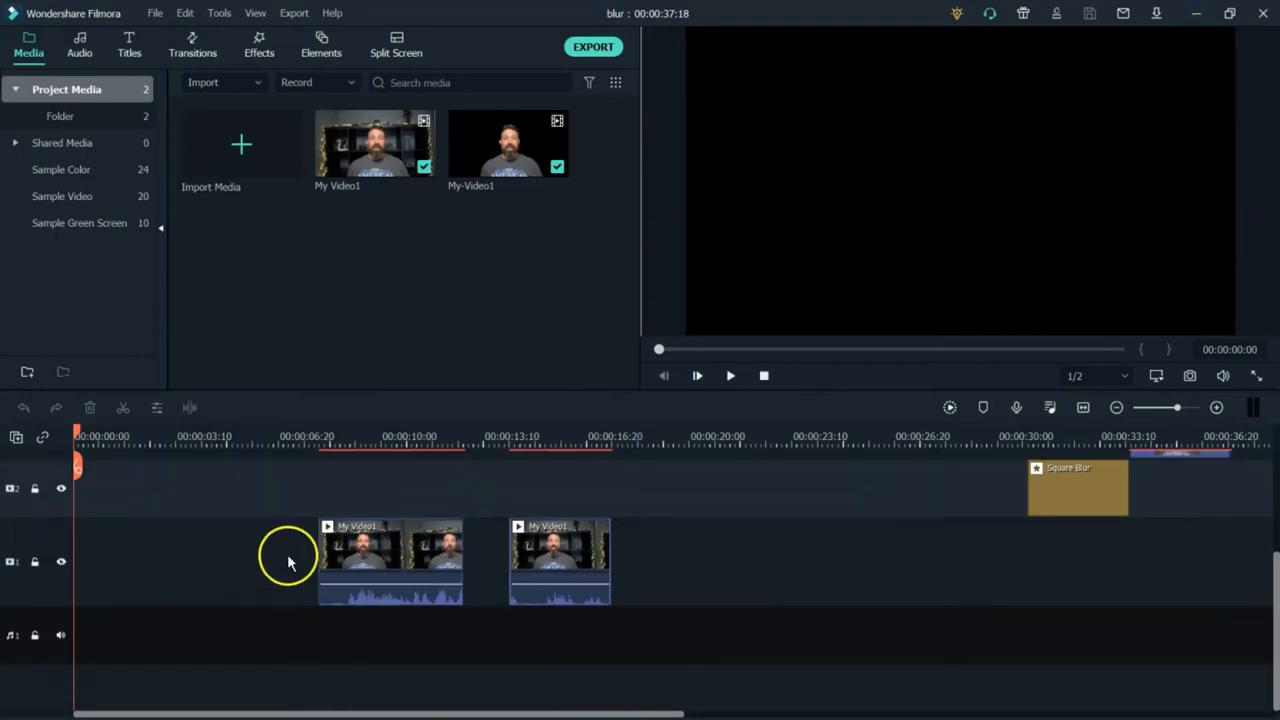
Move both My Video1 clips to 00:00 on the main video track
left_click(390, 560)
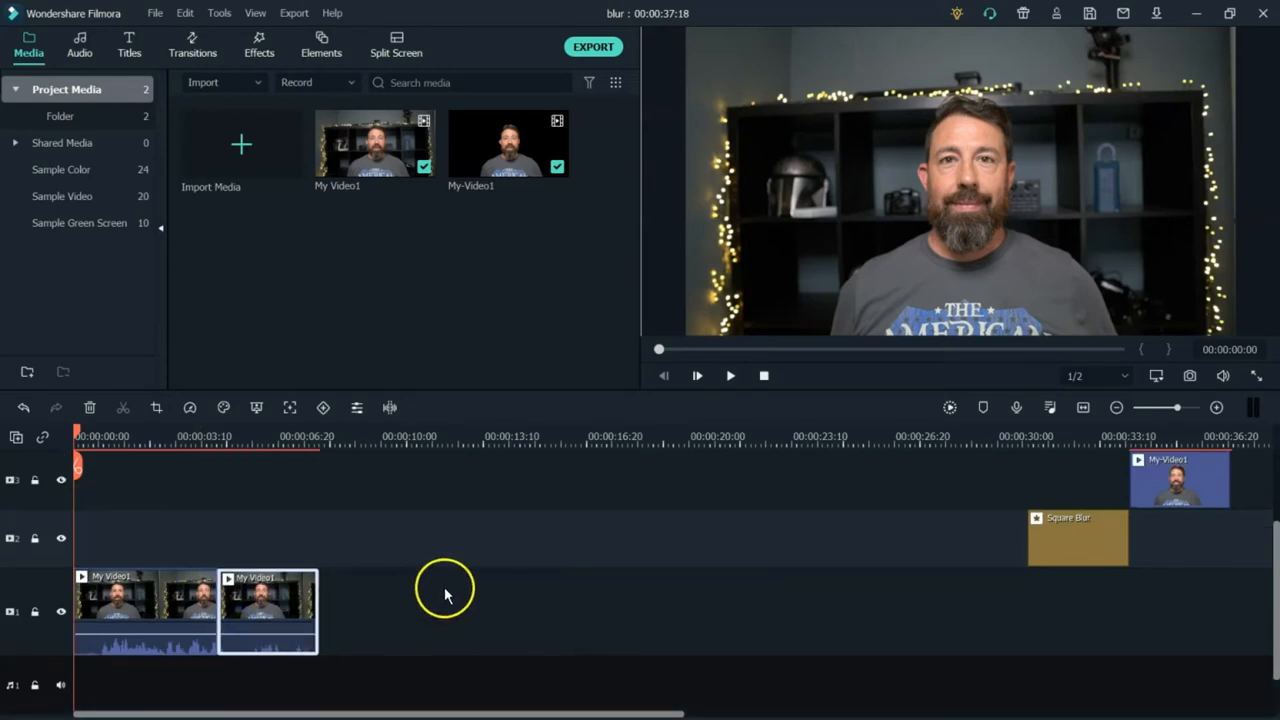
mouse_move(368, 280)
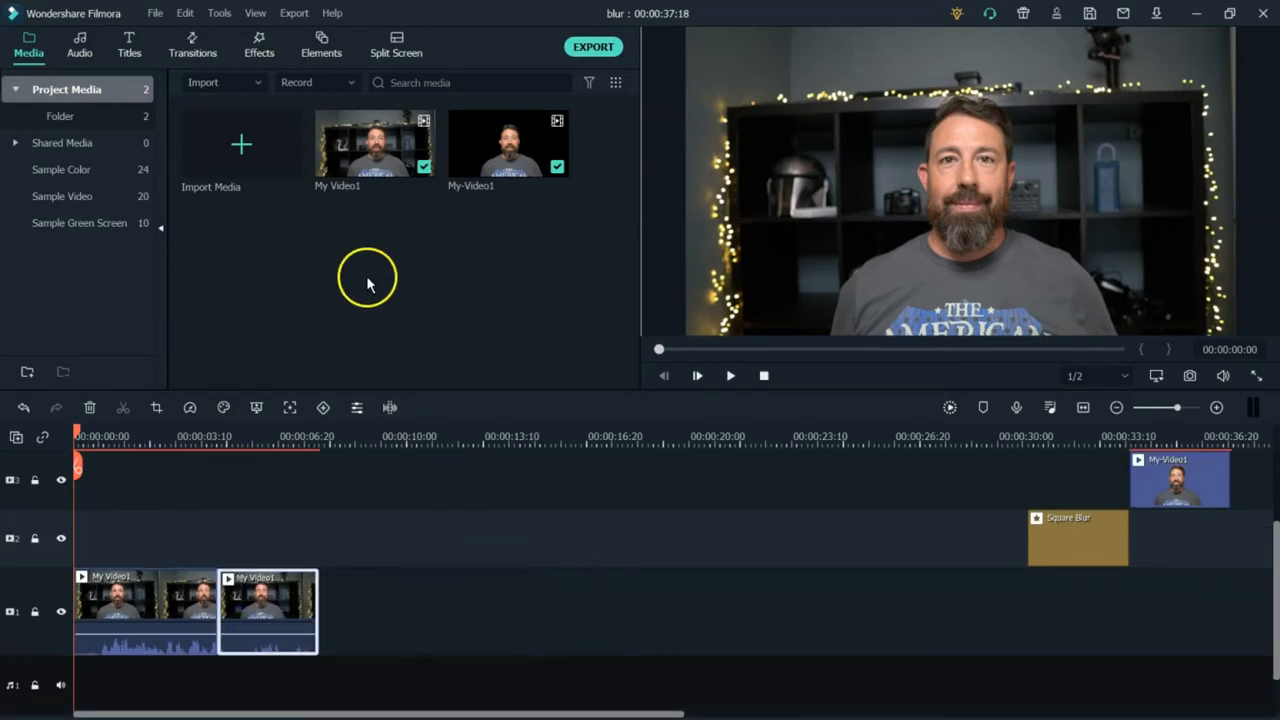
mouse_move(520, 215)
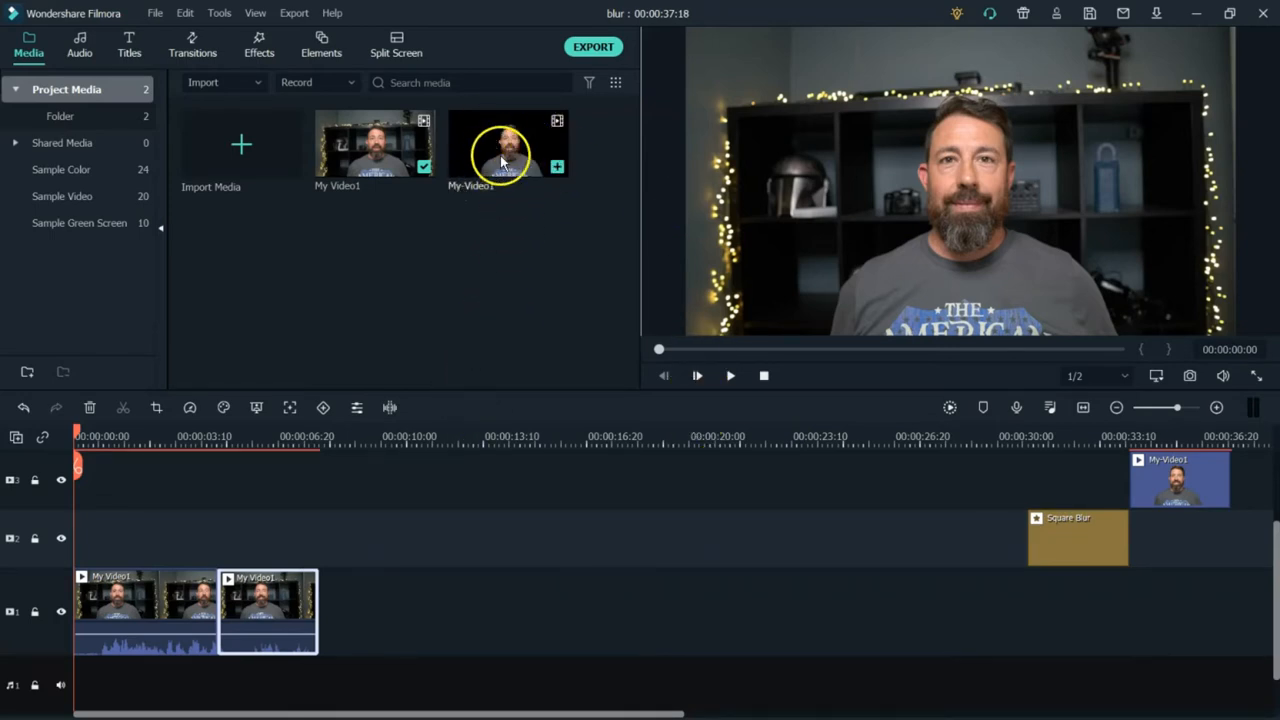
Align the My-Video1 overlay and Square Blur effect above the second My Video1 clip
left_click_drag(500, 160, 317, 480)
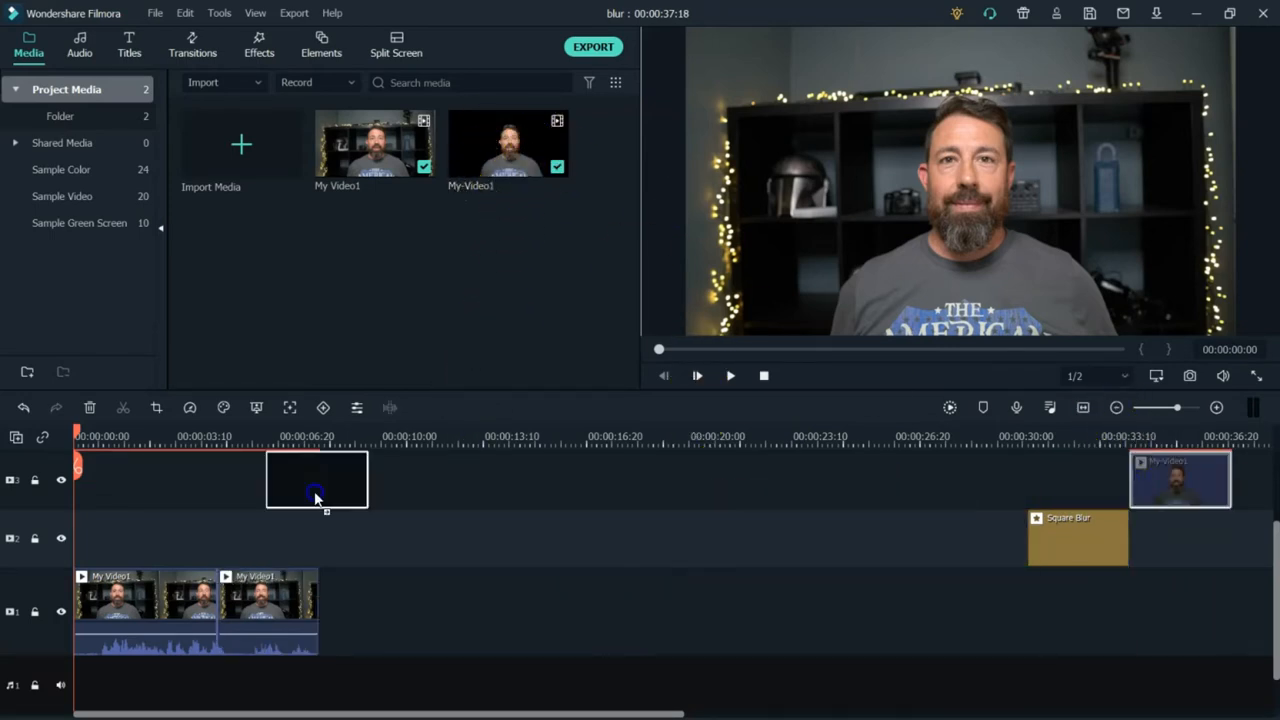
left_click_drag(317, 480, 127, 480)
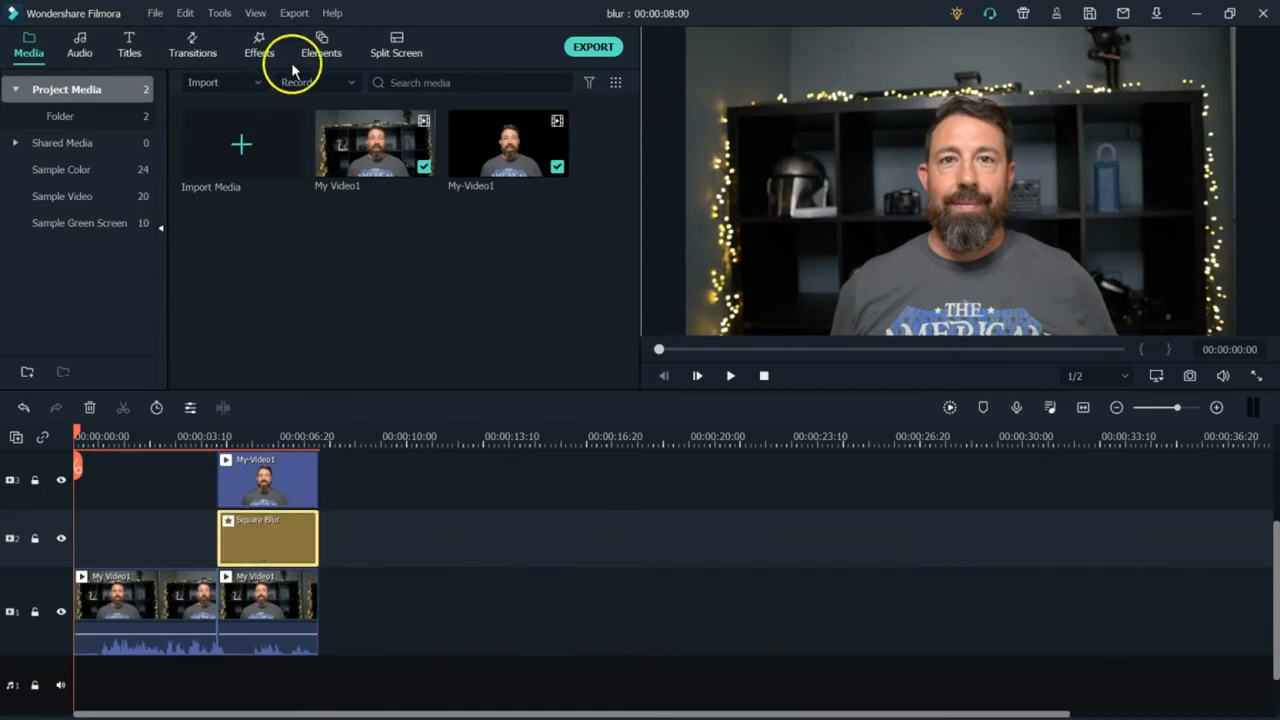
left_click(259, 45)
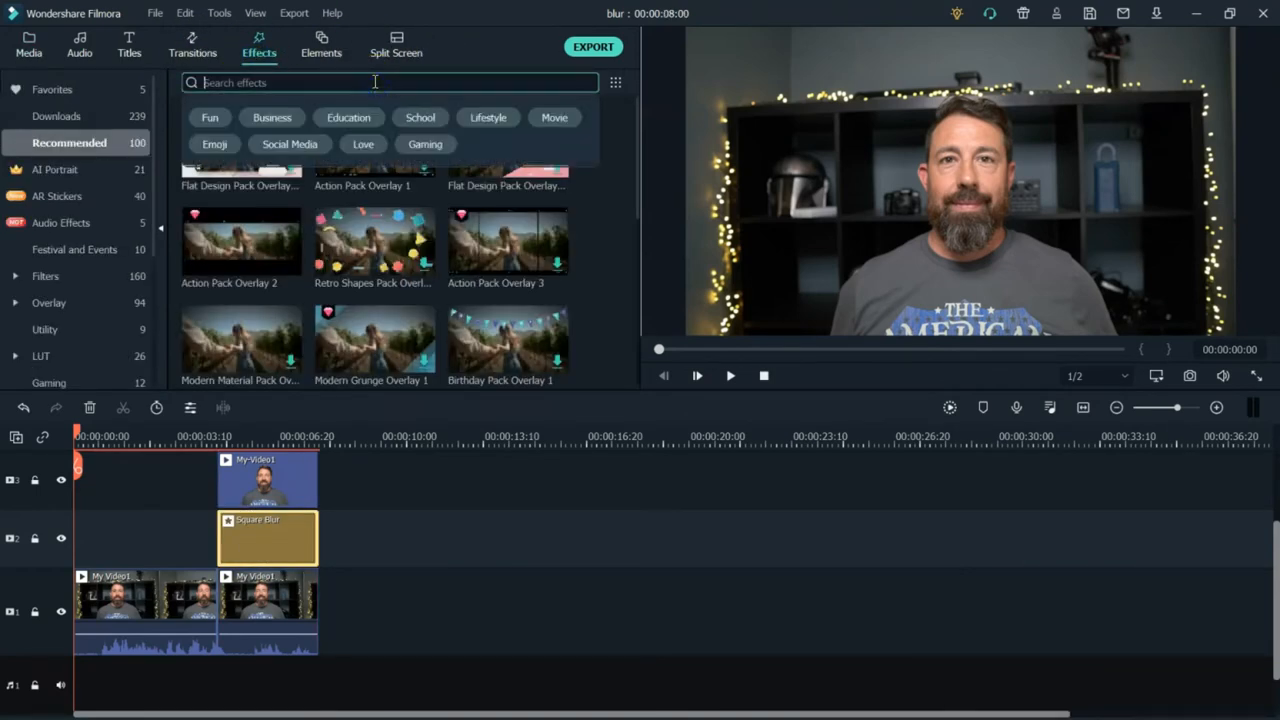
type("blur")
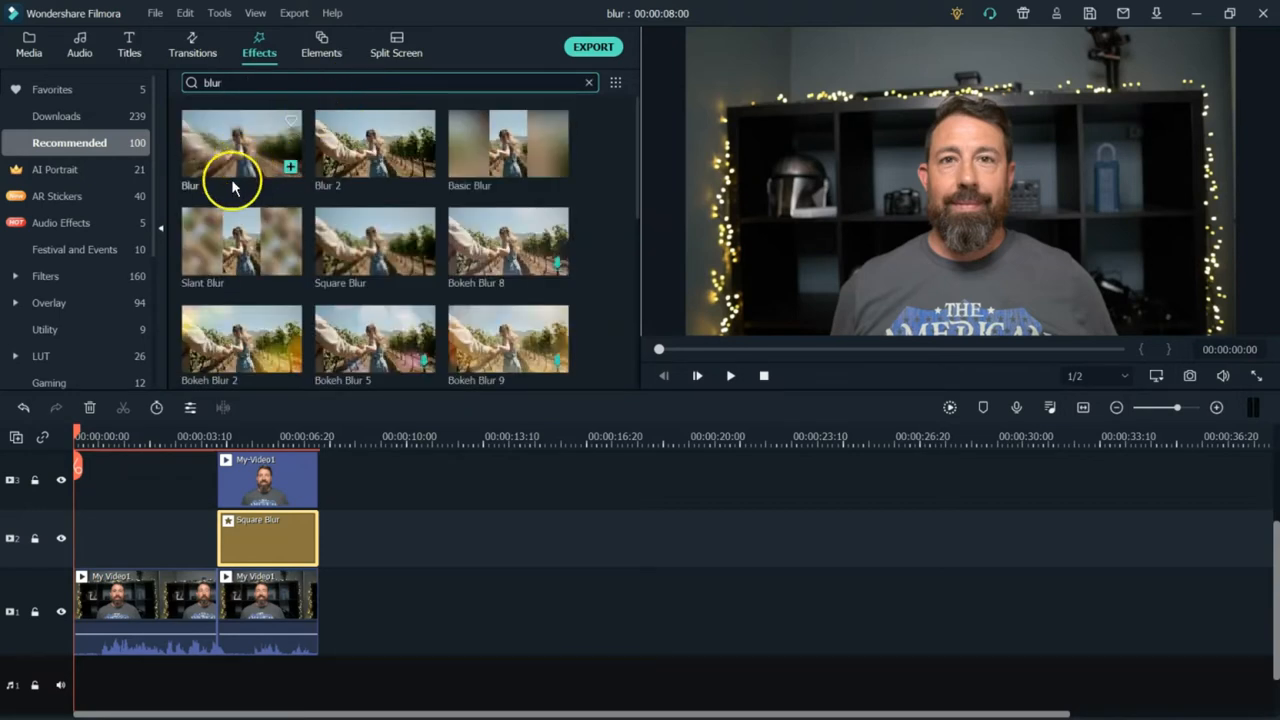
mouse_move(238, 255)
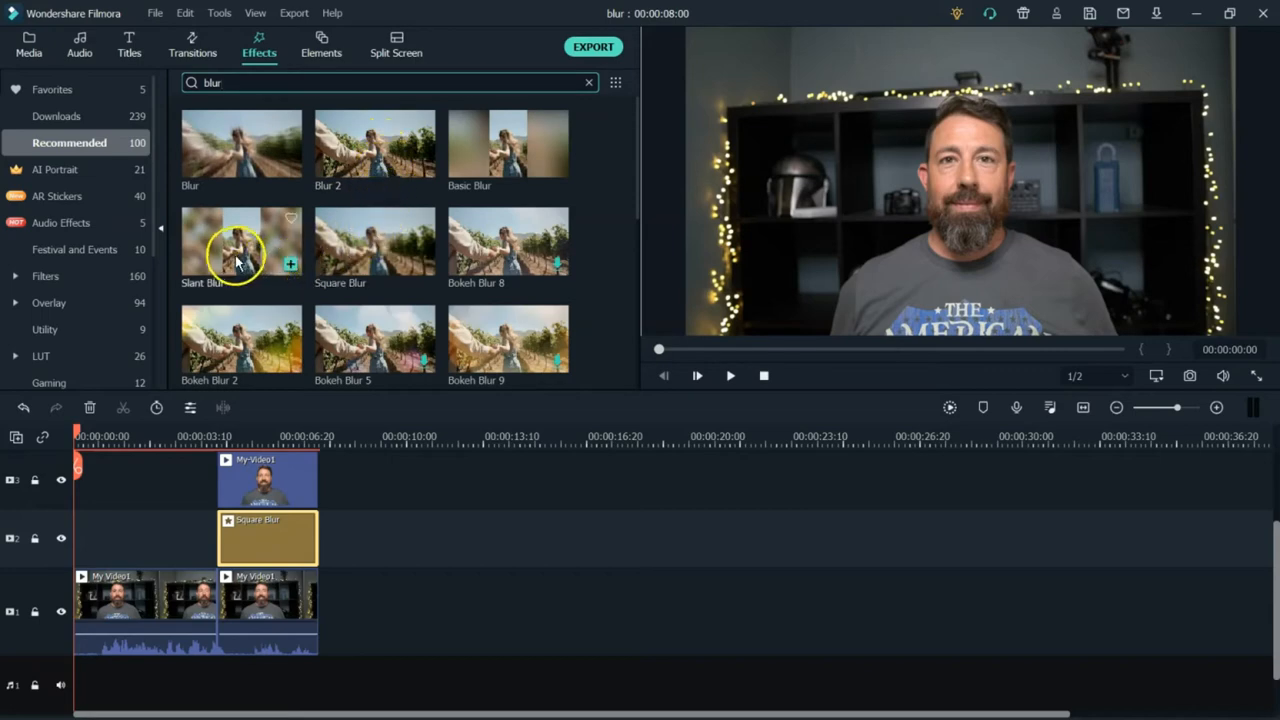
mouse_move(378, 265)
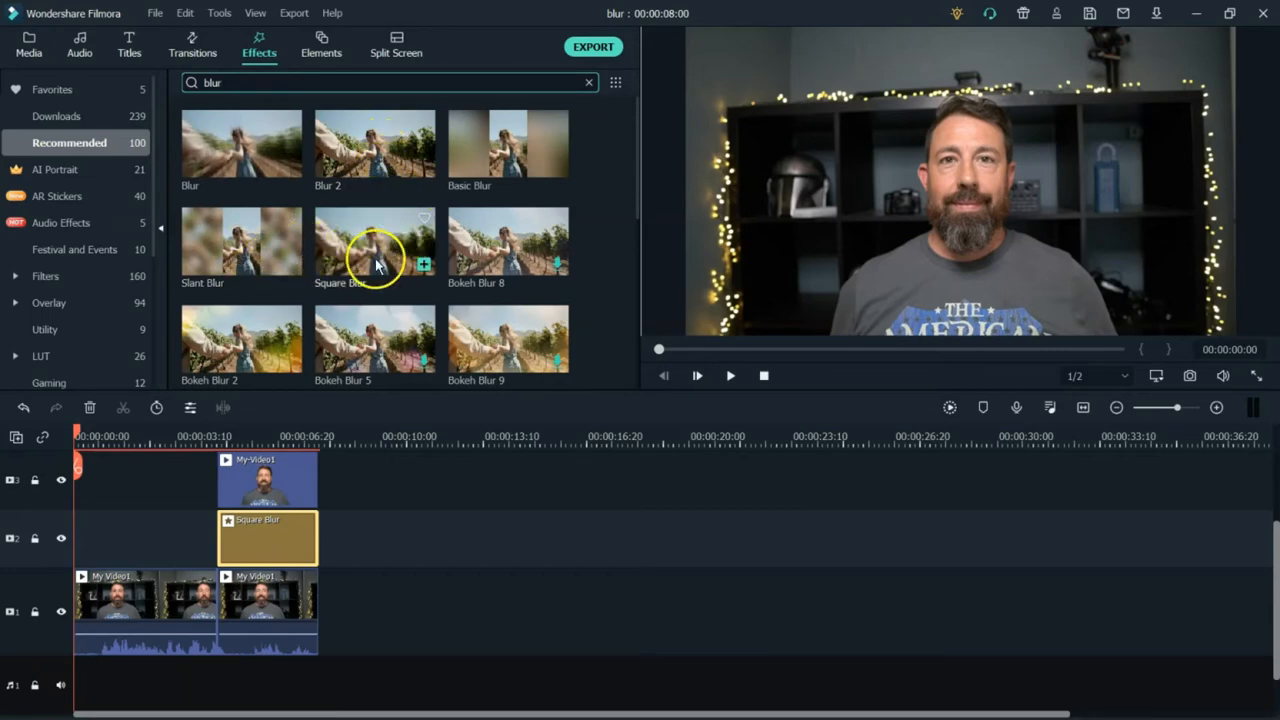
scroll("down", 3)
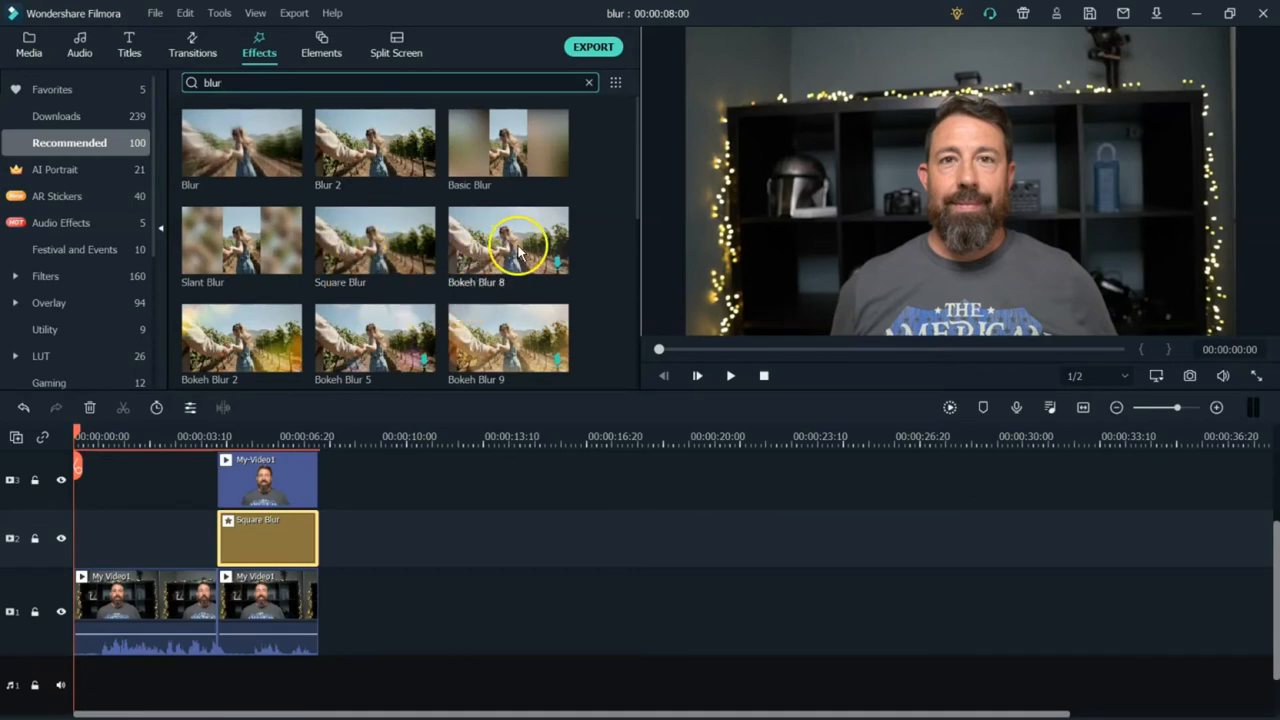
scroll("down", 3)
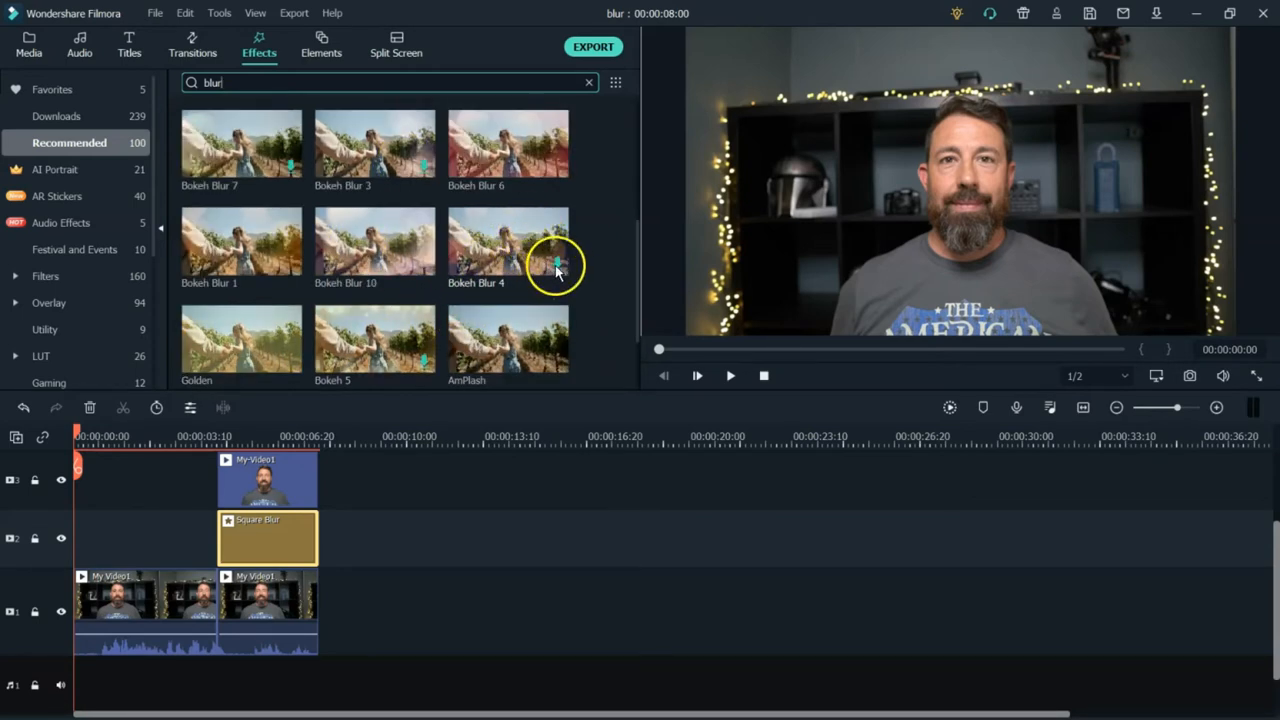
mouse_move(422, 165)
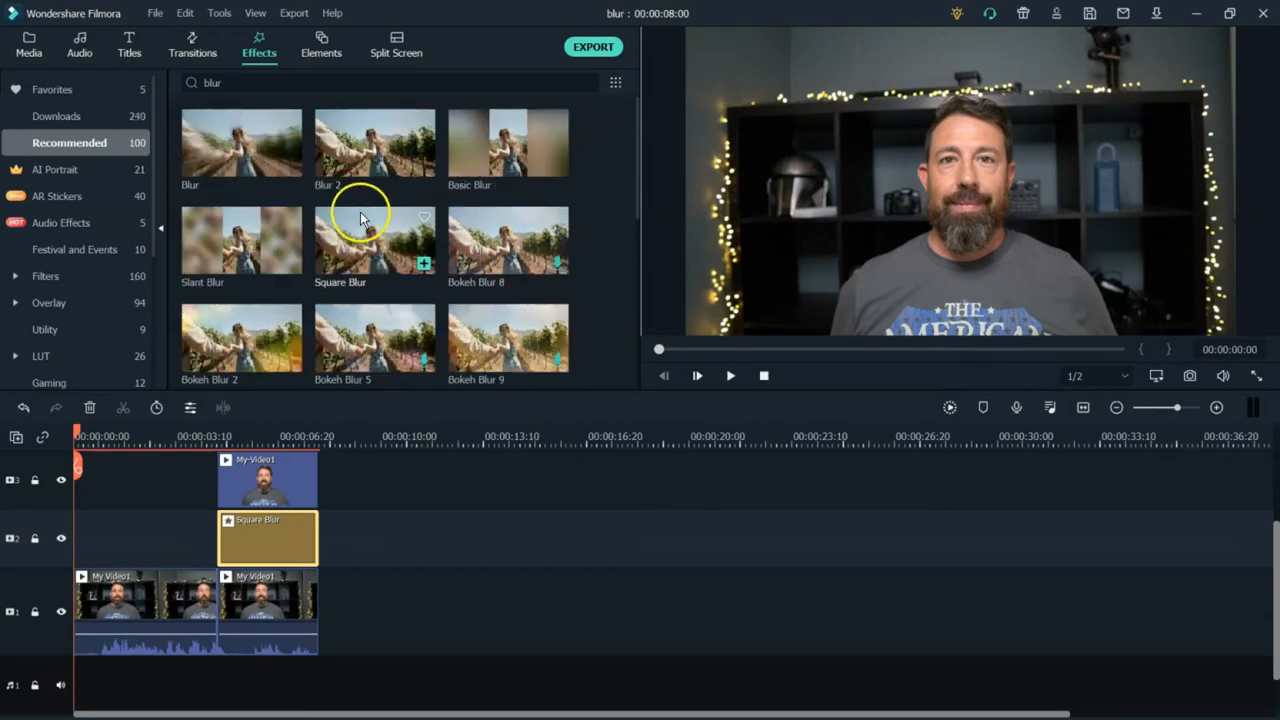
mouse_move(518, 312)
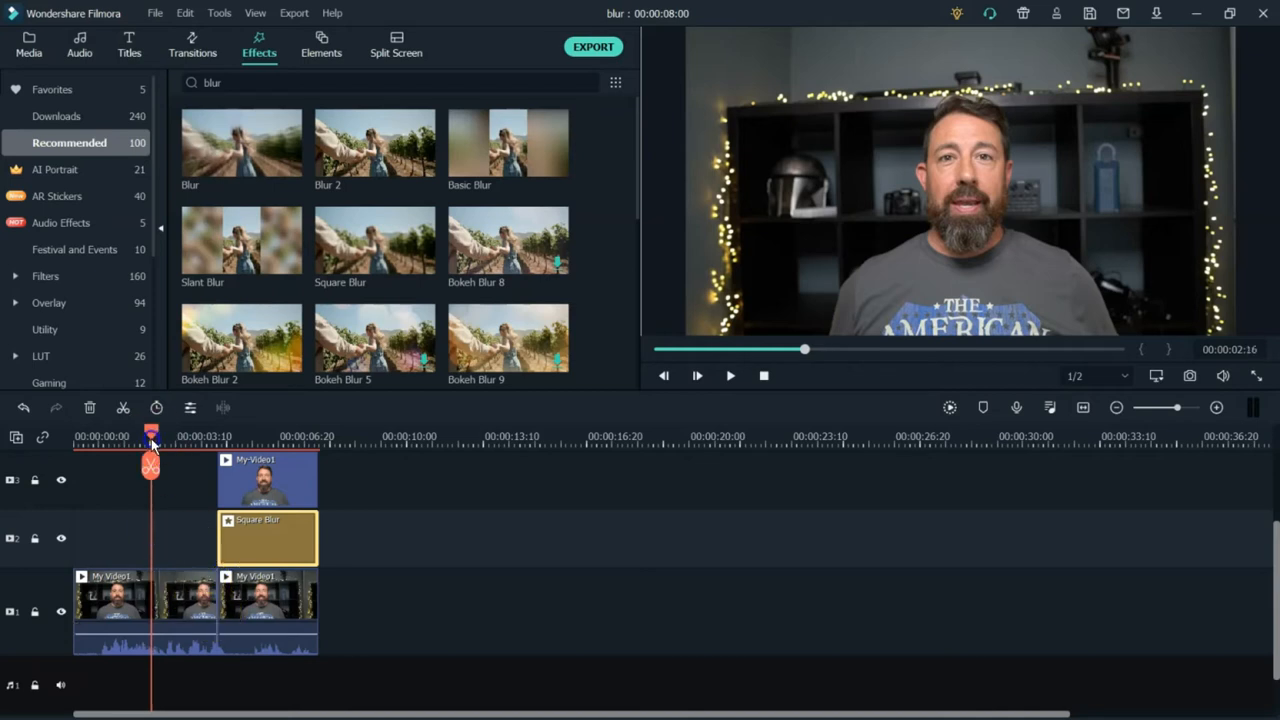
Hide the Square Blur track and scrub the preview toward the clip's end
left_click_drag(150, 442, 135, 442)
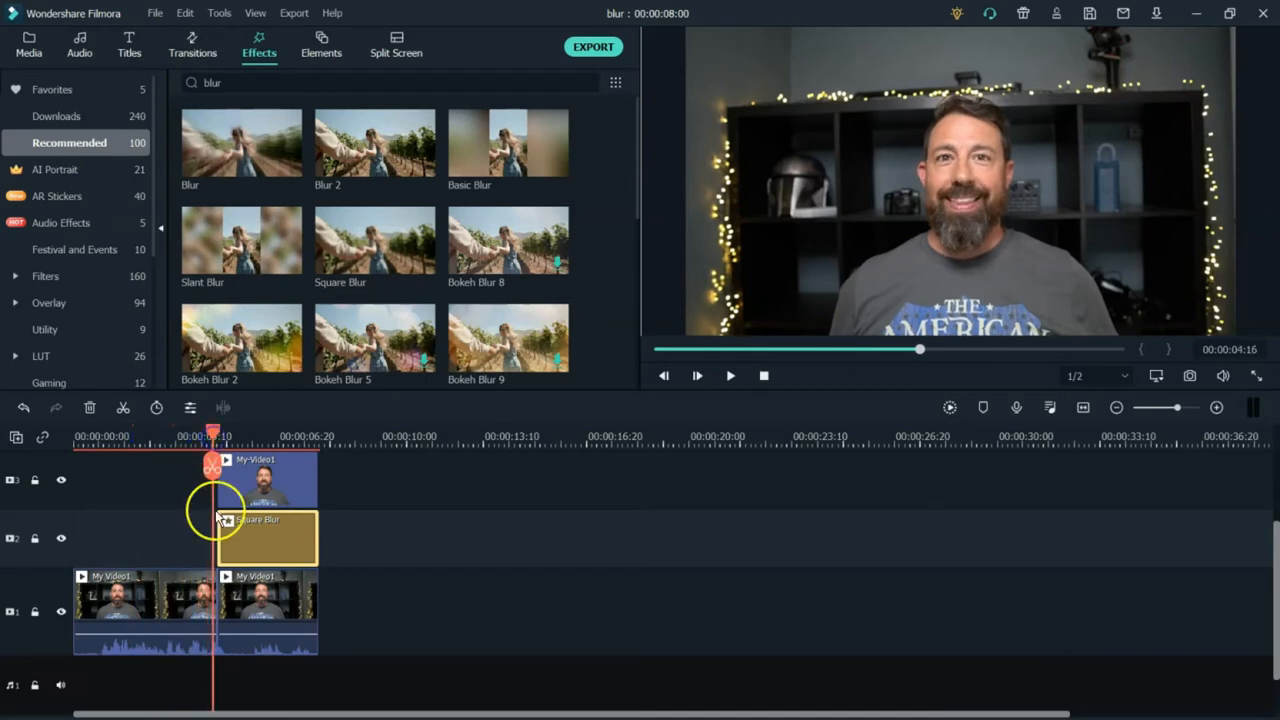
left_click(35, 538)
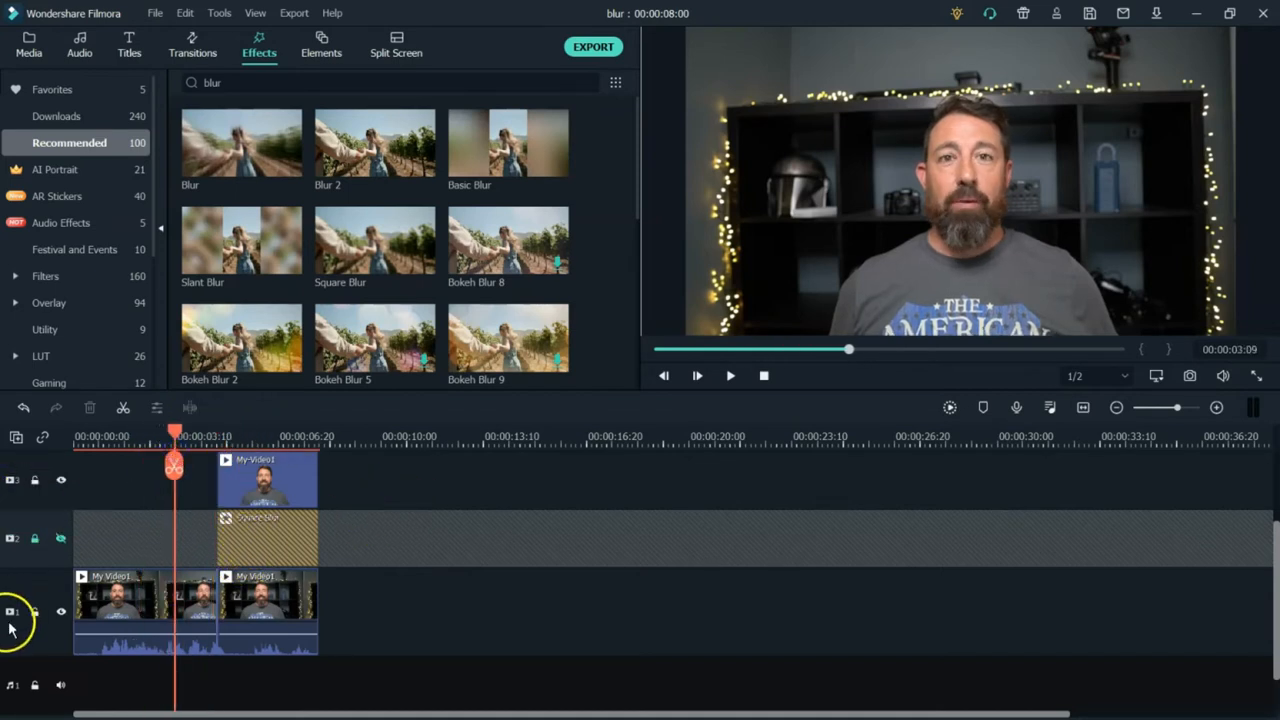
left_click_drag(175, 436, 218, 436)
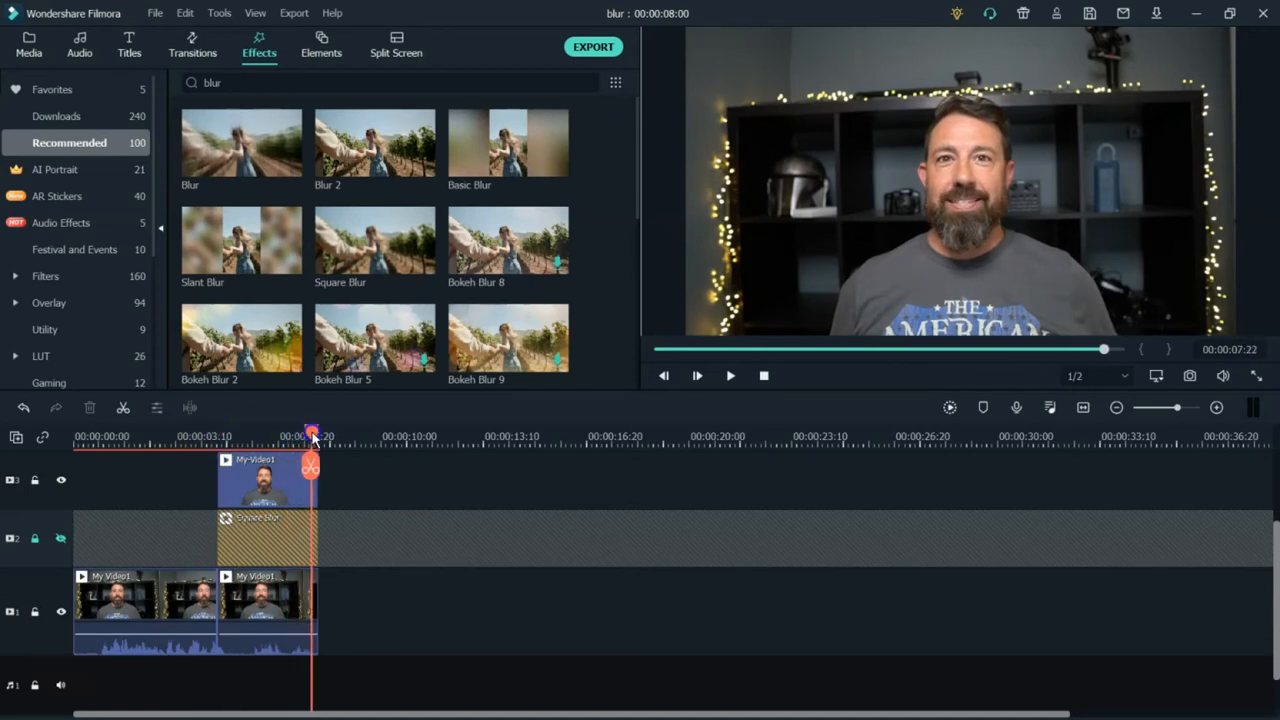
left_click_drag(312, 436, 285, 436)
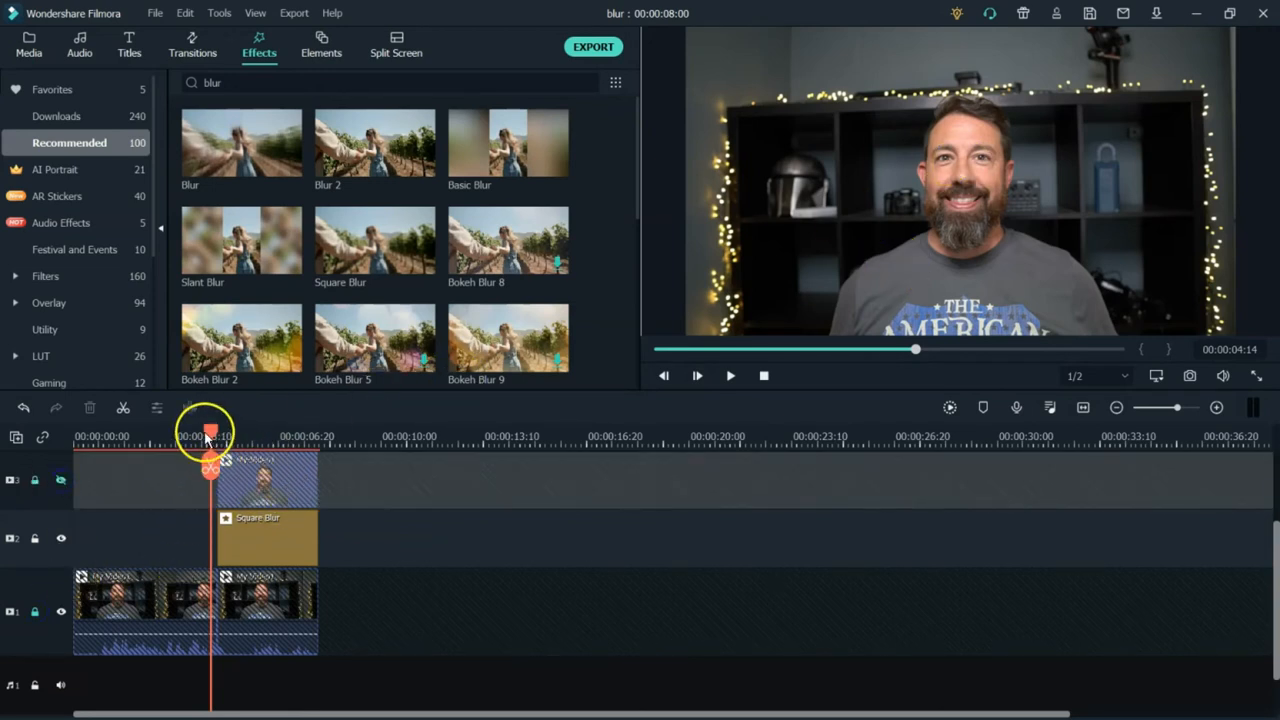
Scrub the preview past the midpoint toward the clip end to check the blur
left_click_drag(210, 435, 268, 435)
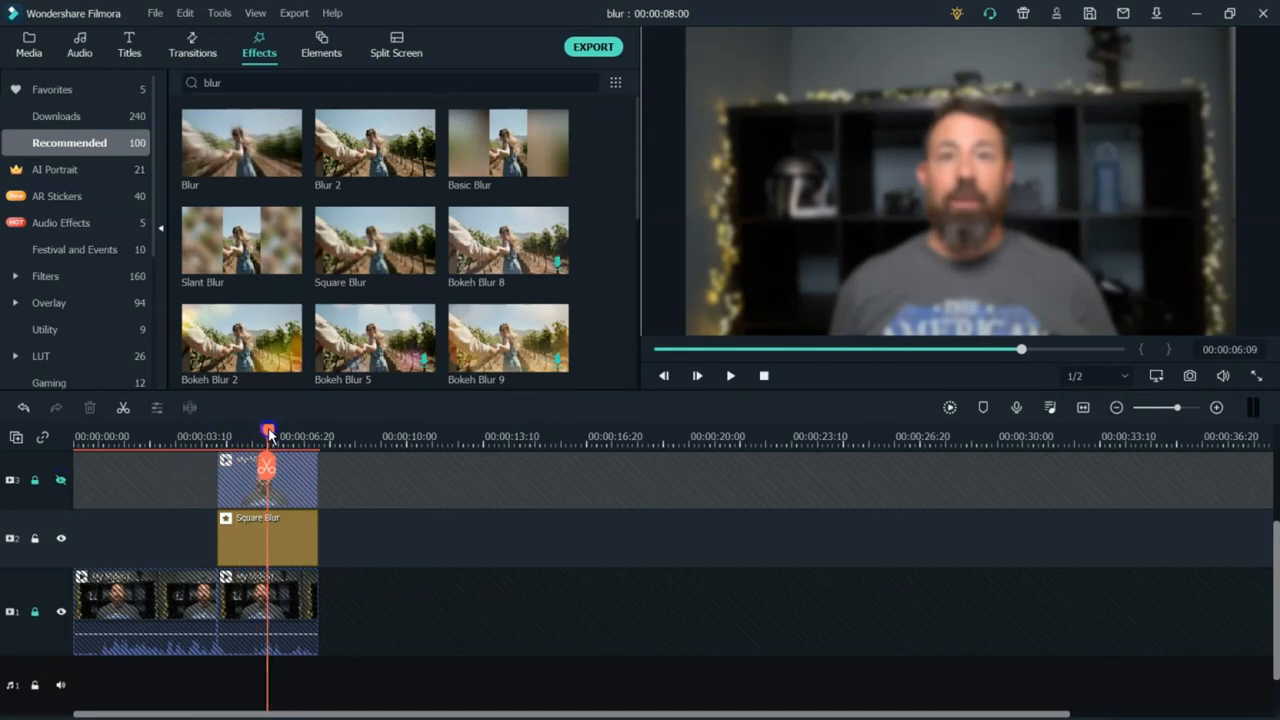
left_click_drag(268, 436, 285, 436)
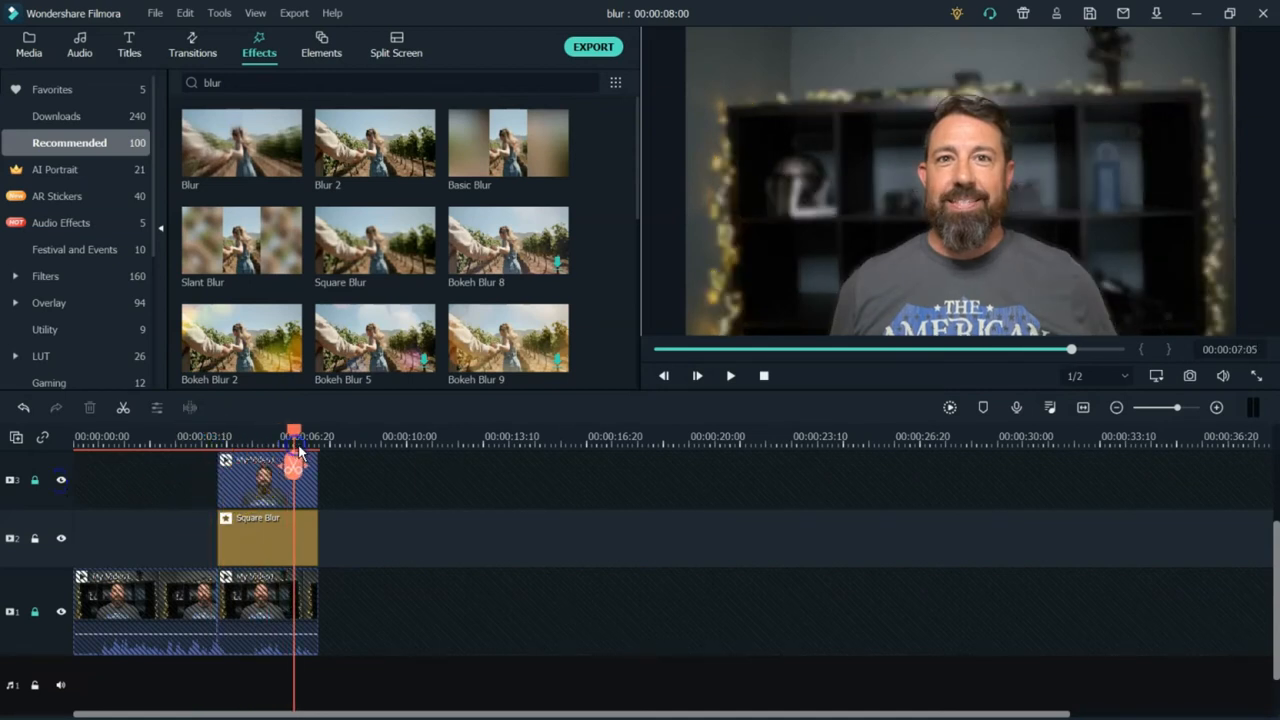
mouse_move(1000, 185)
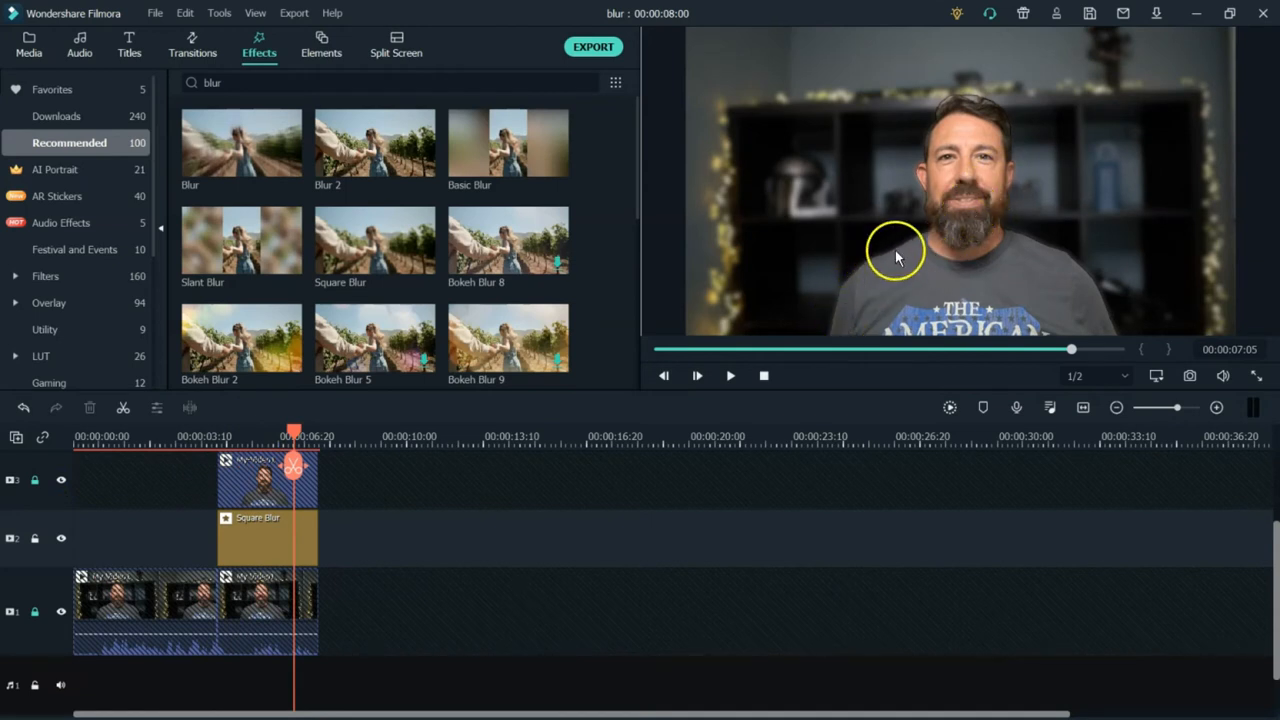
mouse_move(1100, 313)
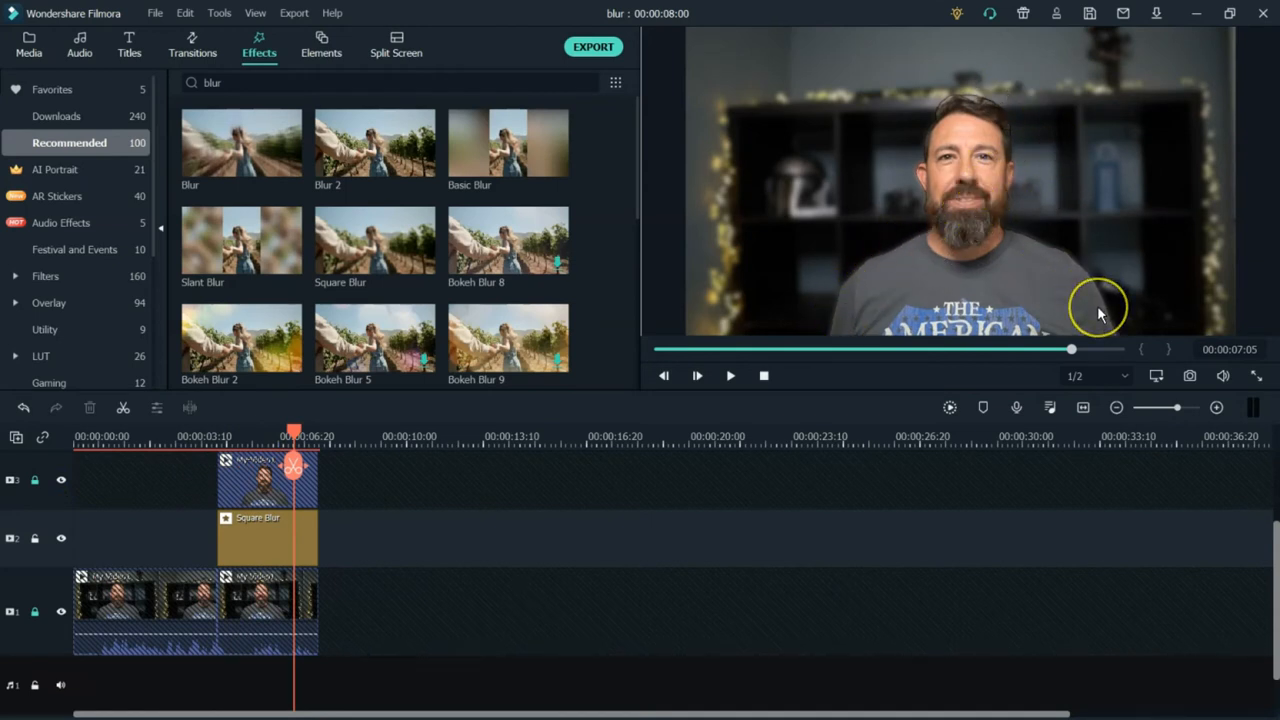
mouse_move(995, 335)
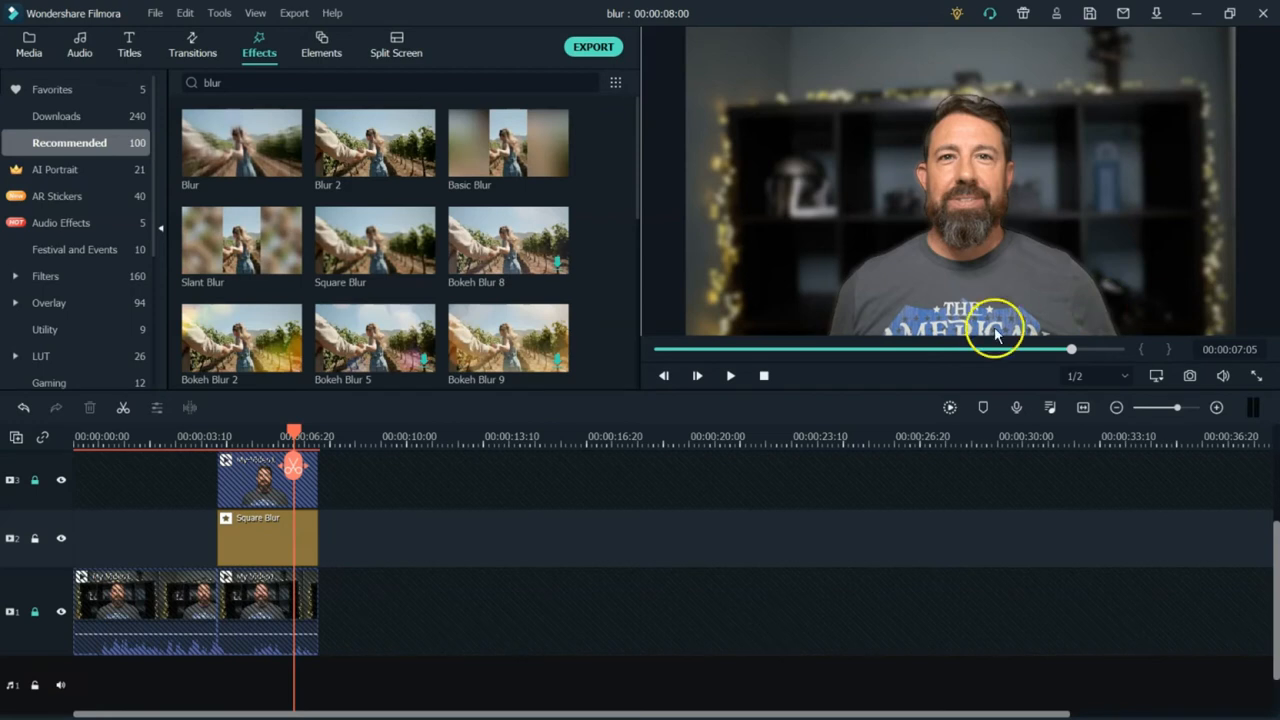
mouse_move(930, 610)
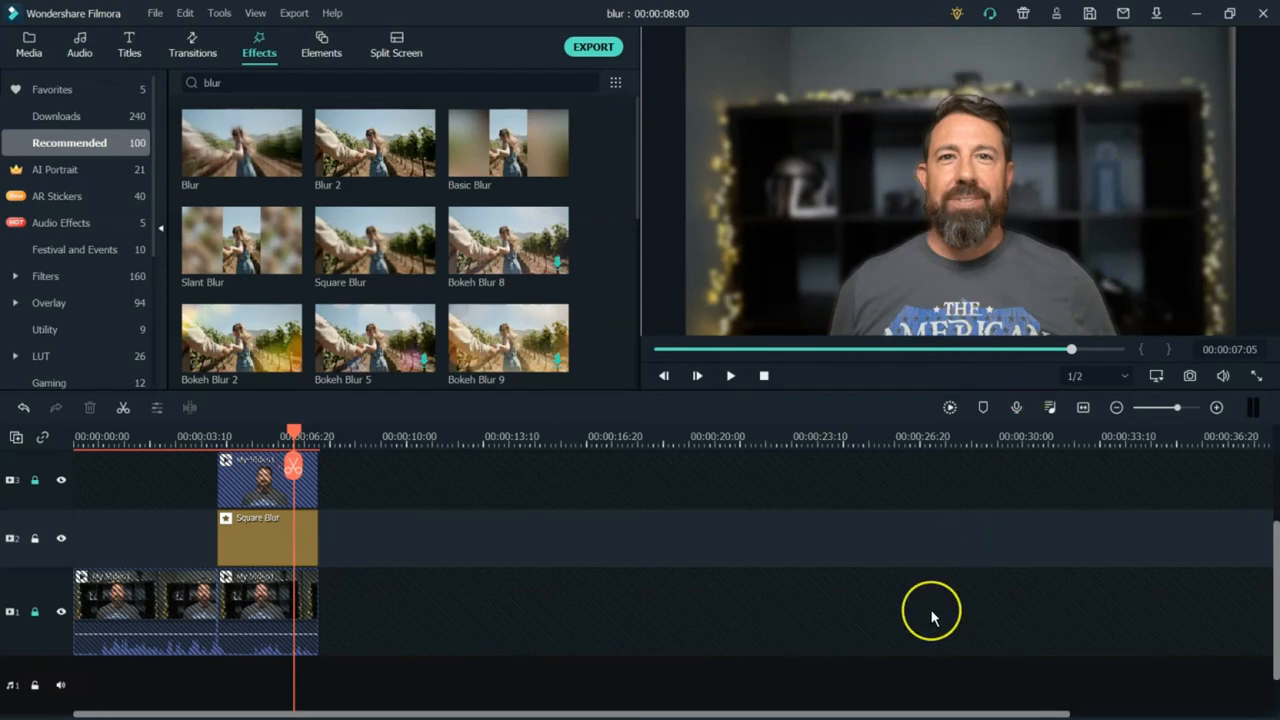
mouse_move(930, 617)
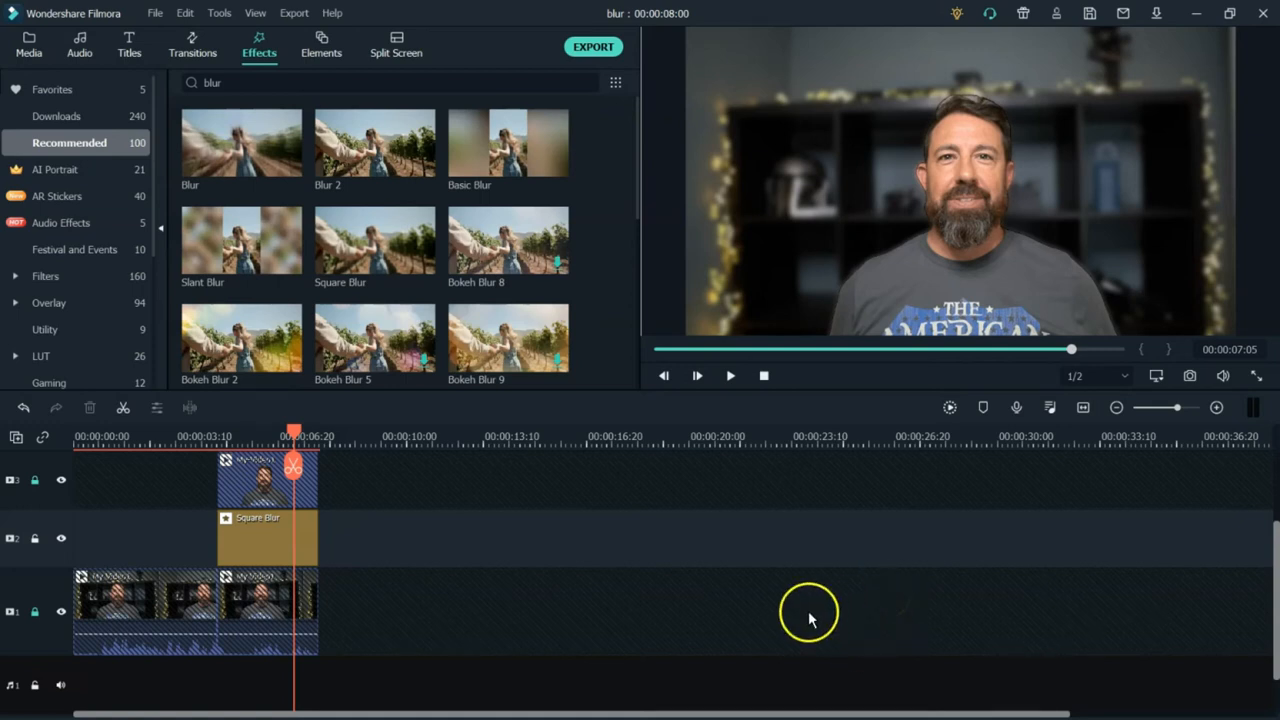
mouse_move(695, 613)
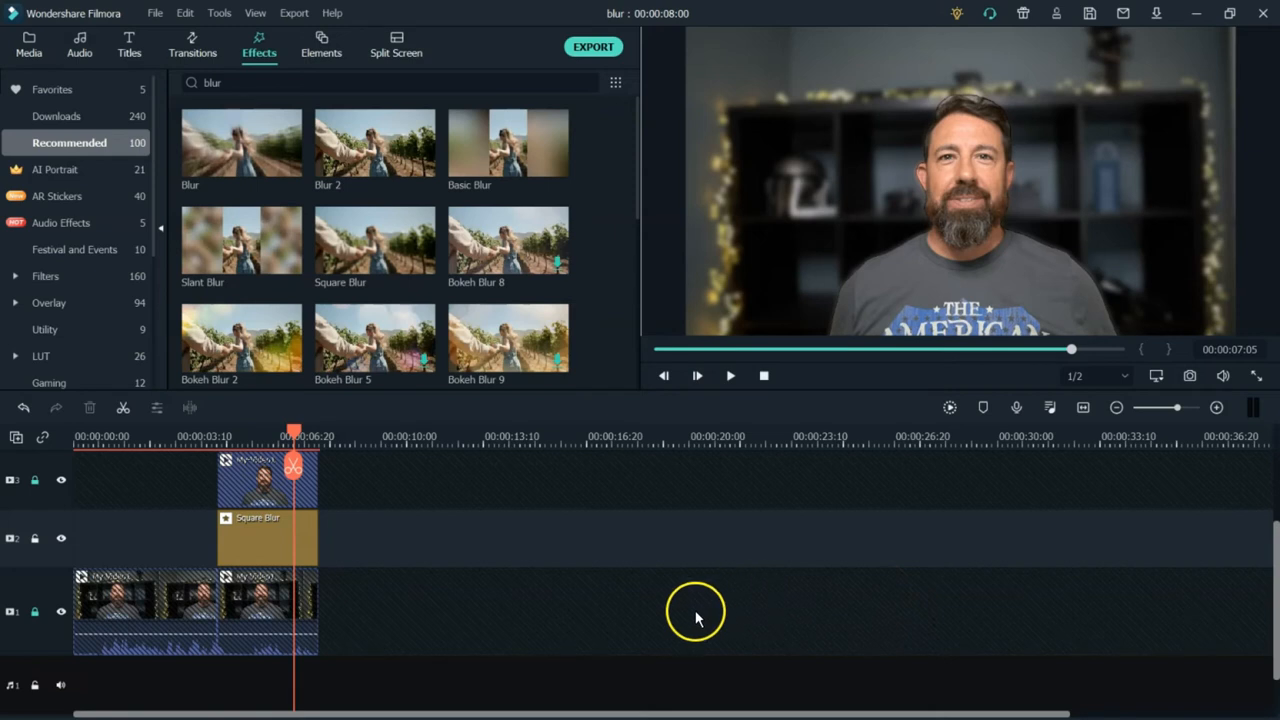
mouse_move(195, 550)
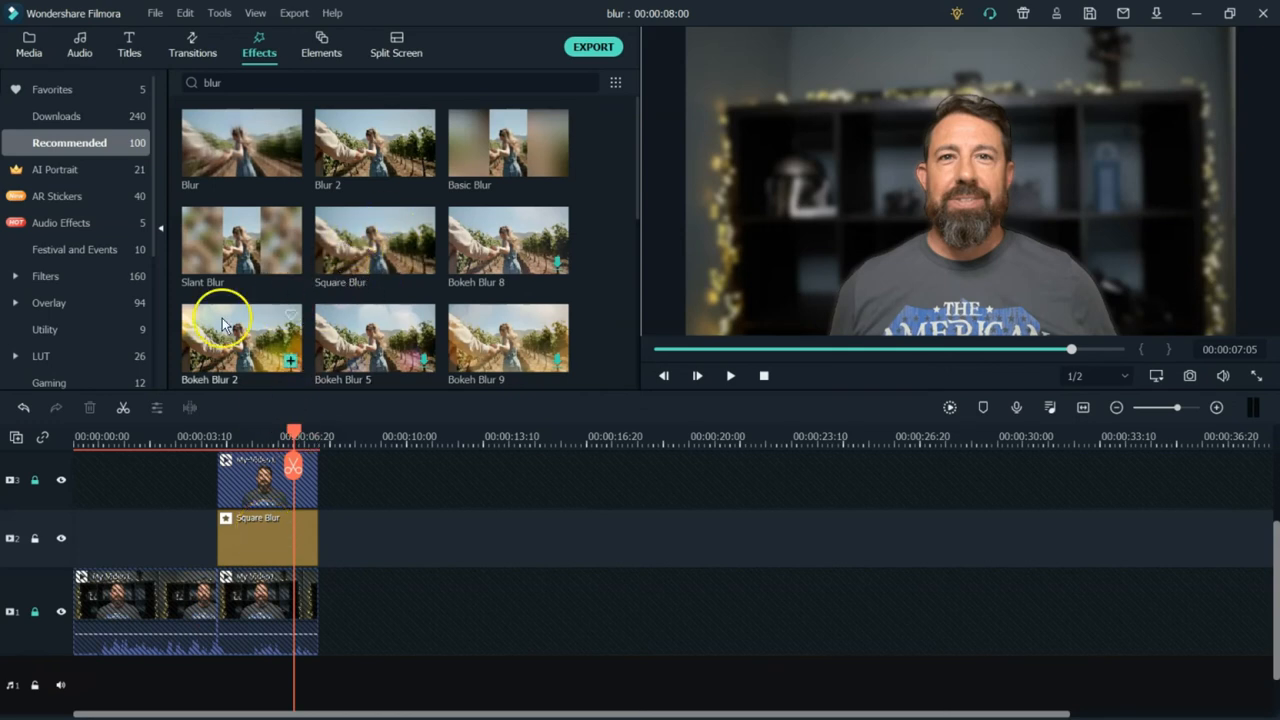
mouse_move(245, 165)
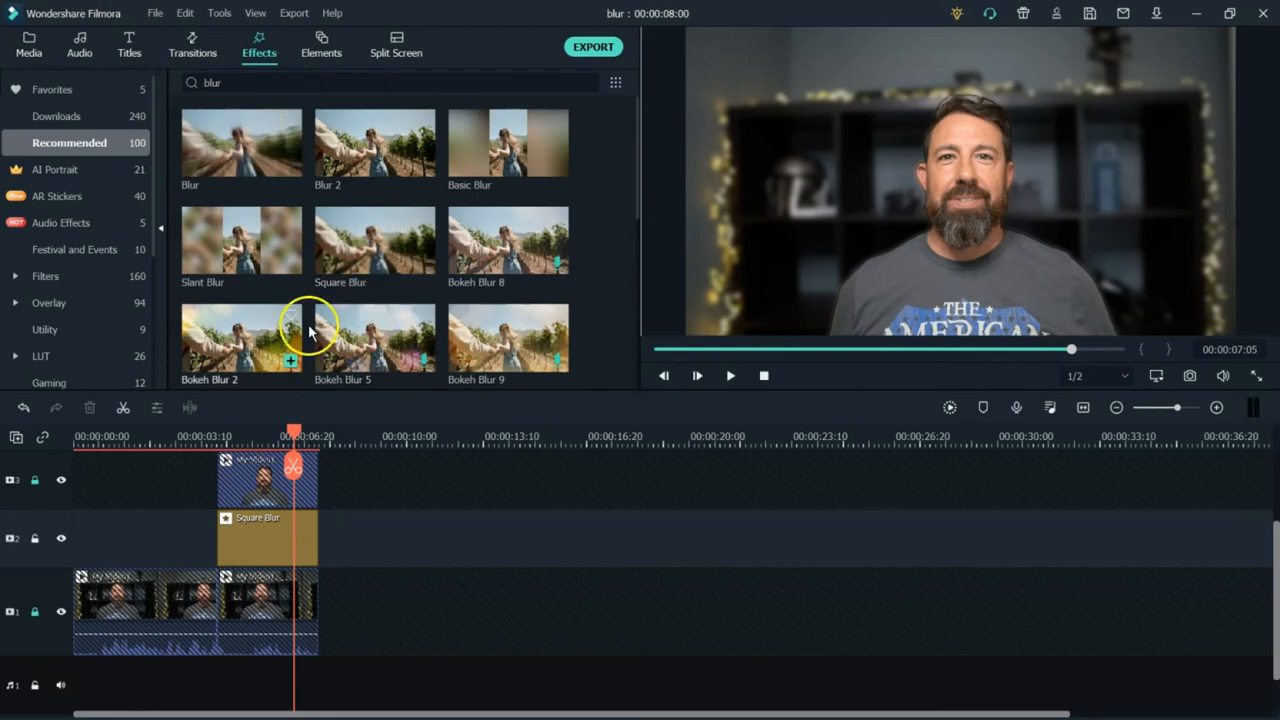
mouse_move(410, 485)
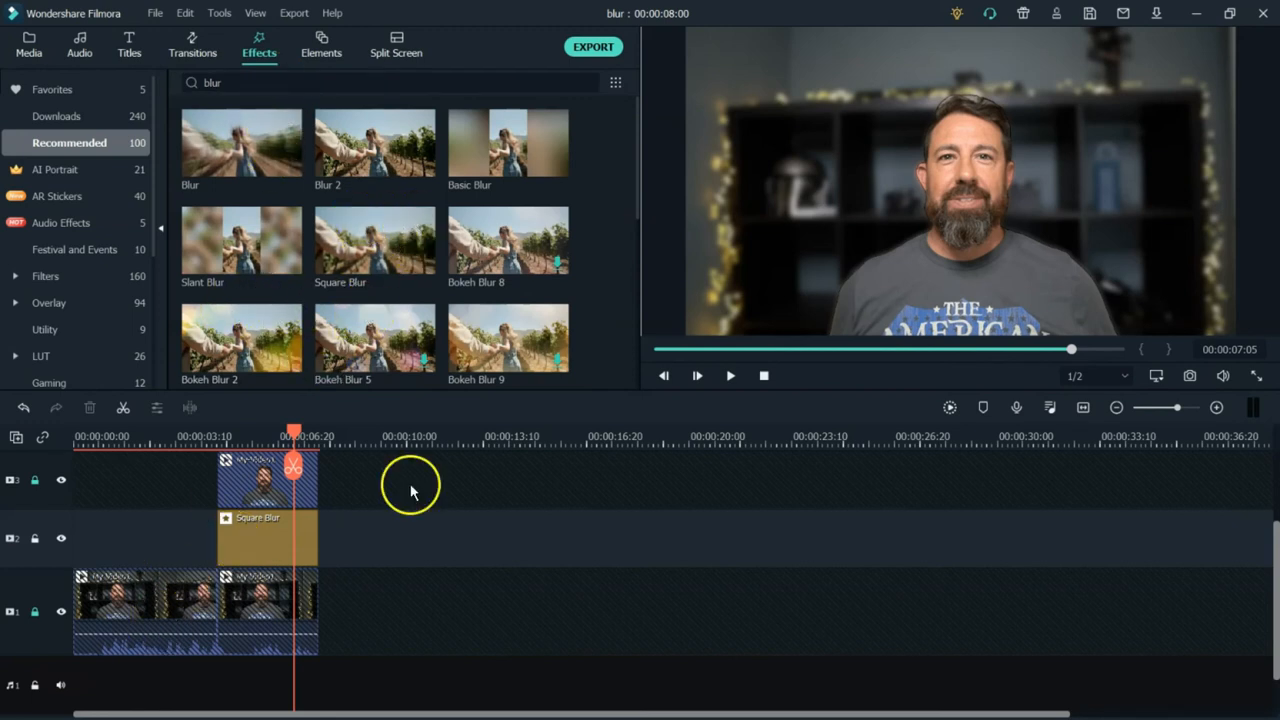
mouse_move(283, 551)
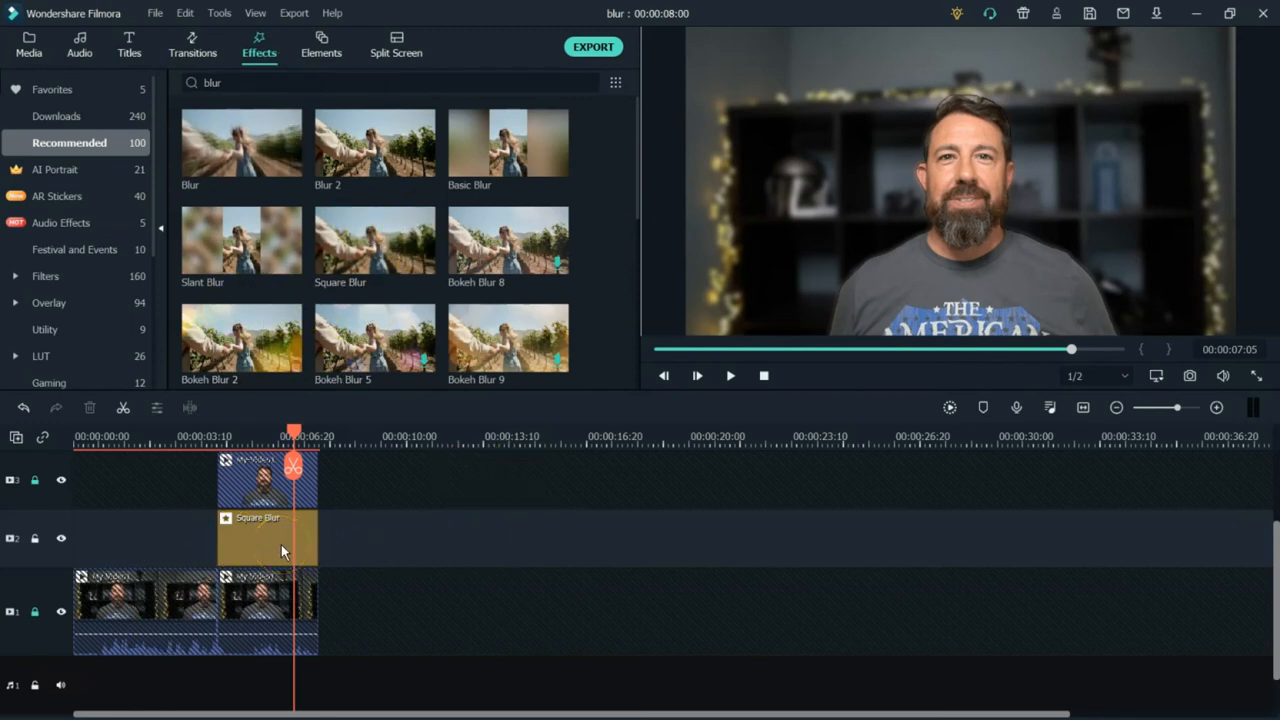